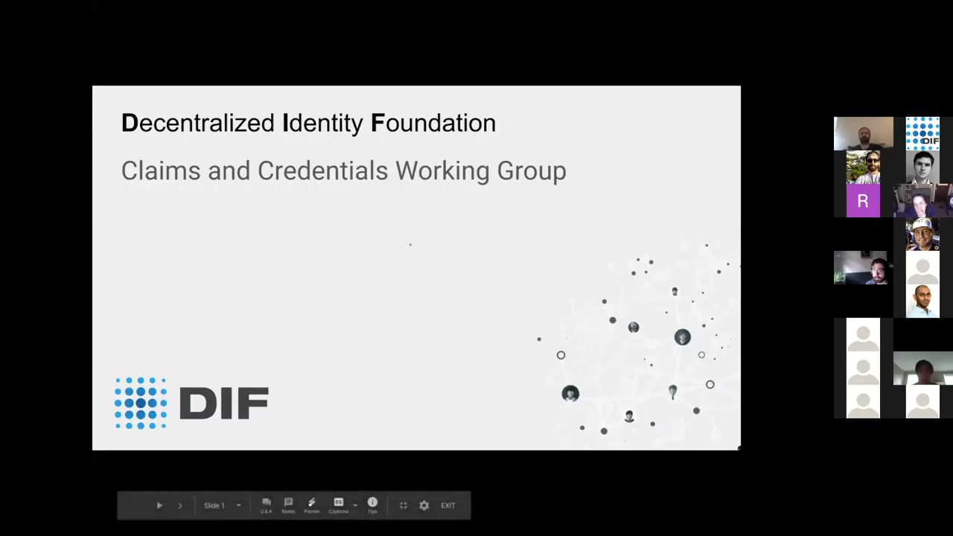
Advance the deck two slides to the Presentation Exchange slide with the Draft and Repo links.
click(180, 505)
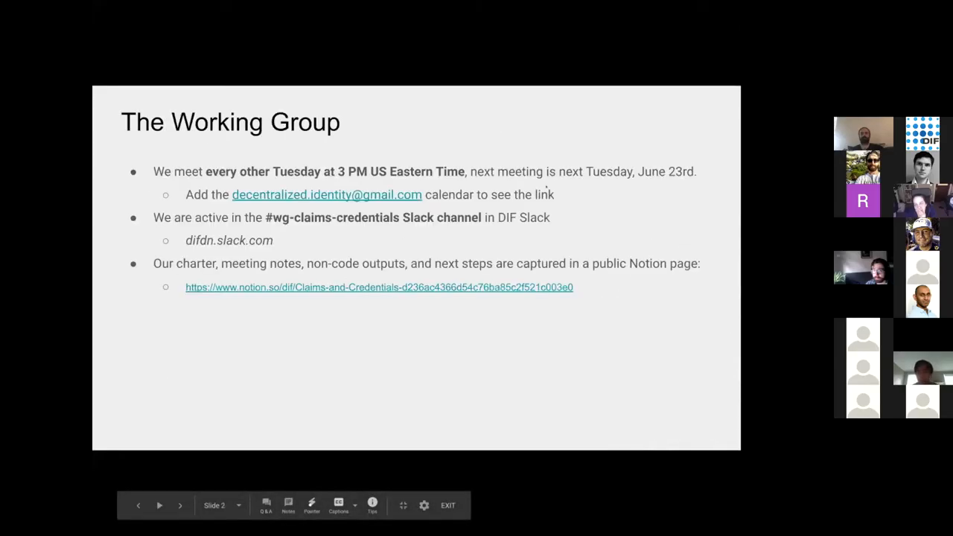
click(180, 506)
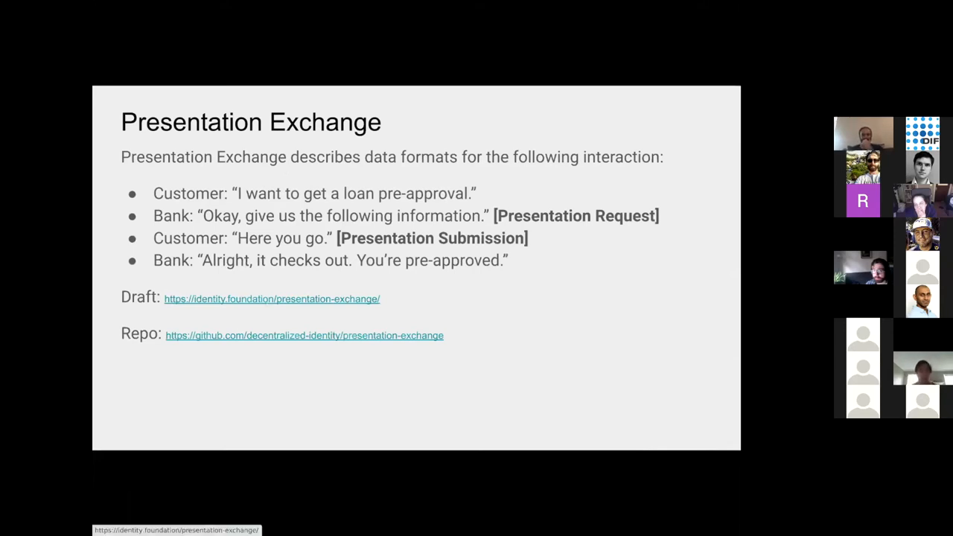
Follow the slide's Draft link to the Presentation Exchange spec on identity.foundation.
click(271, 298)
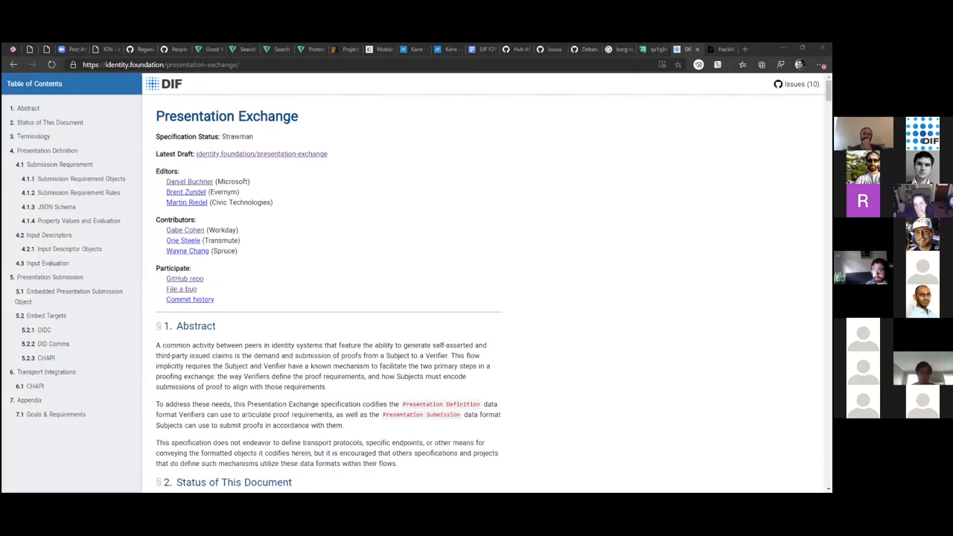
mouse_move(349, 241)
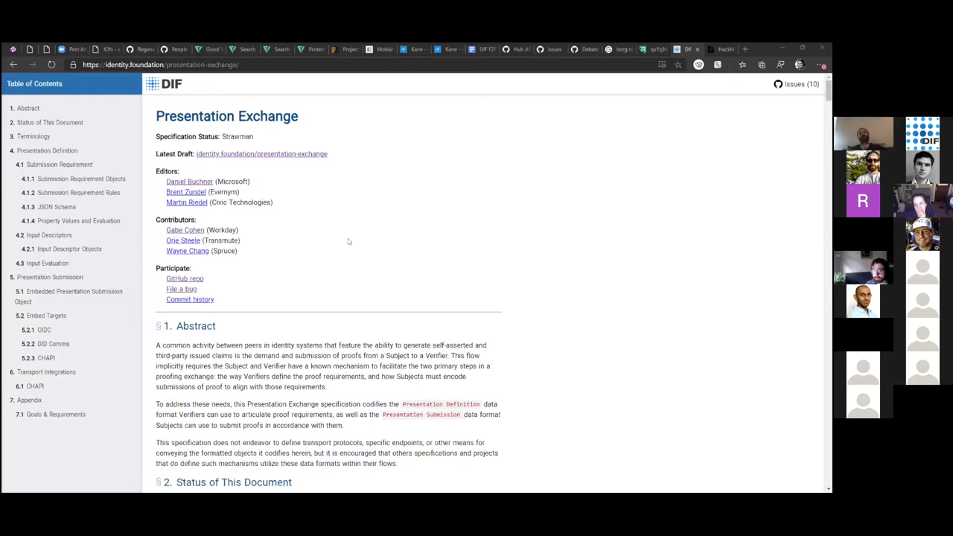
mouse_move(375, 229)
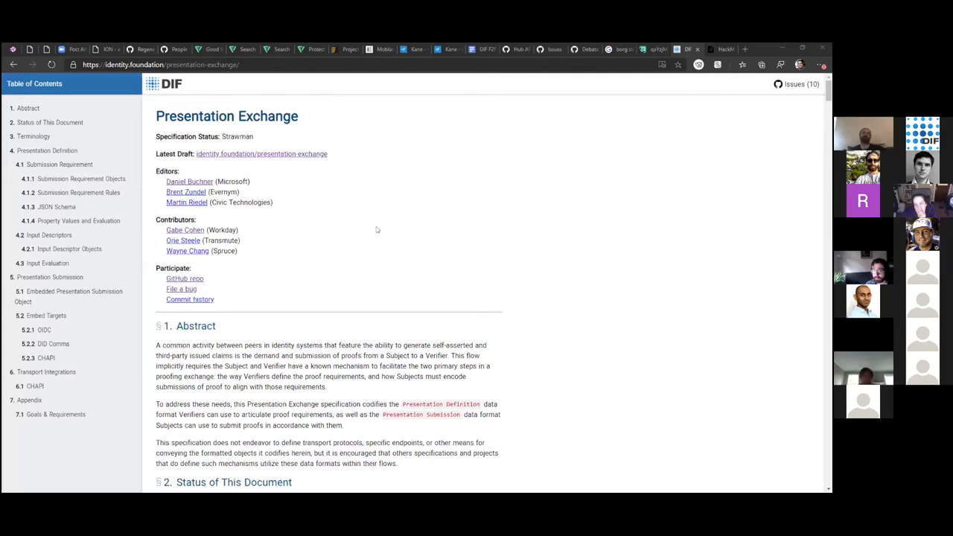
Move down past Terminology to the section 4 Presentation Definition JSON example.
scroll(down, 3)
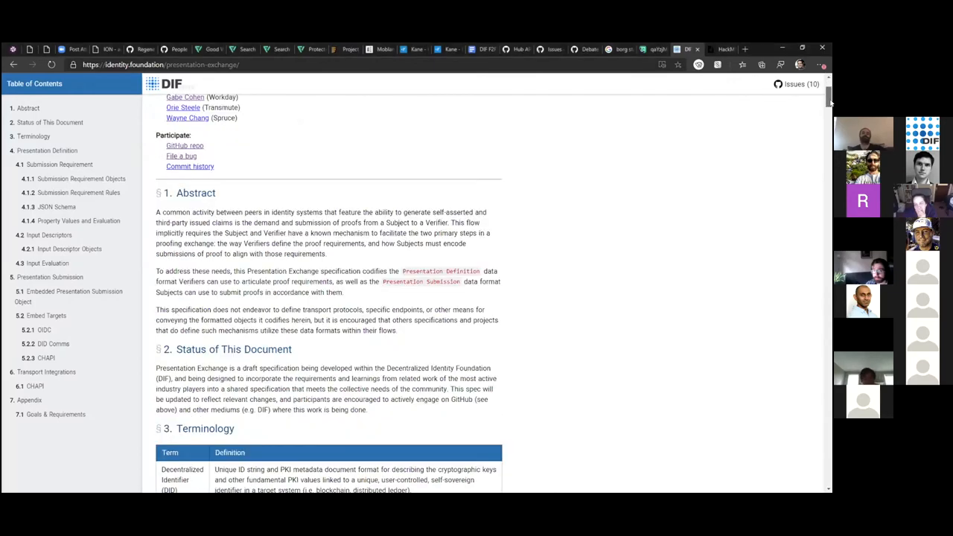
scroll(down, 3)
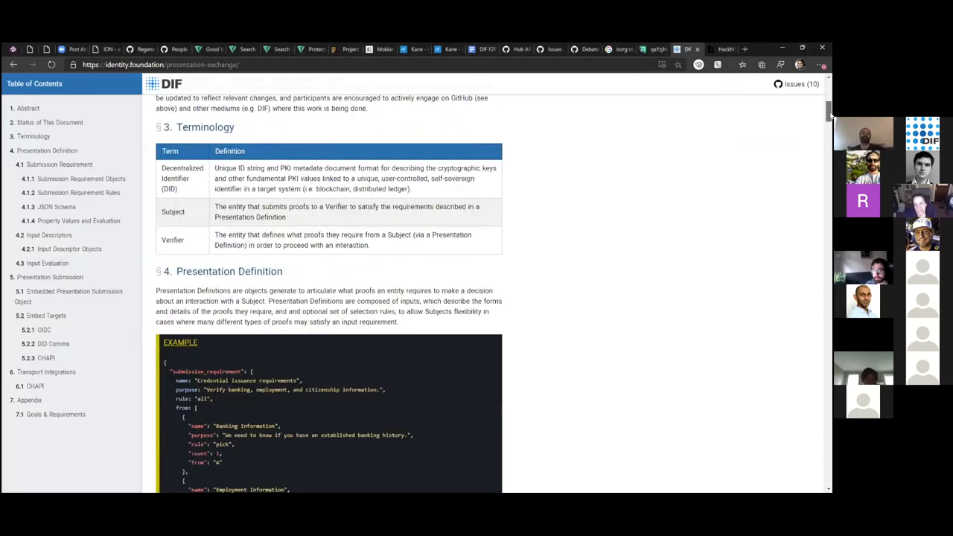
scroll(down, 3)
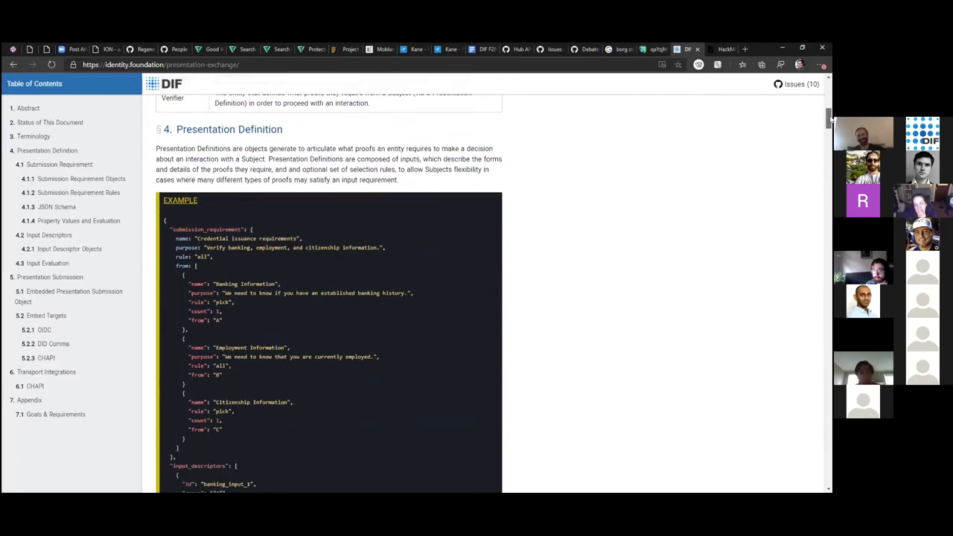
scroll(down, 3)
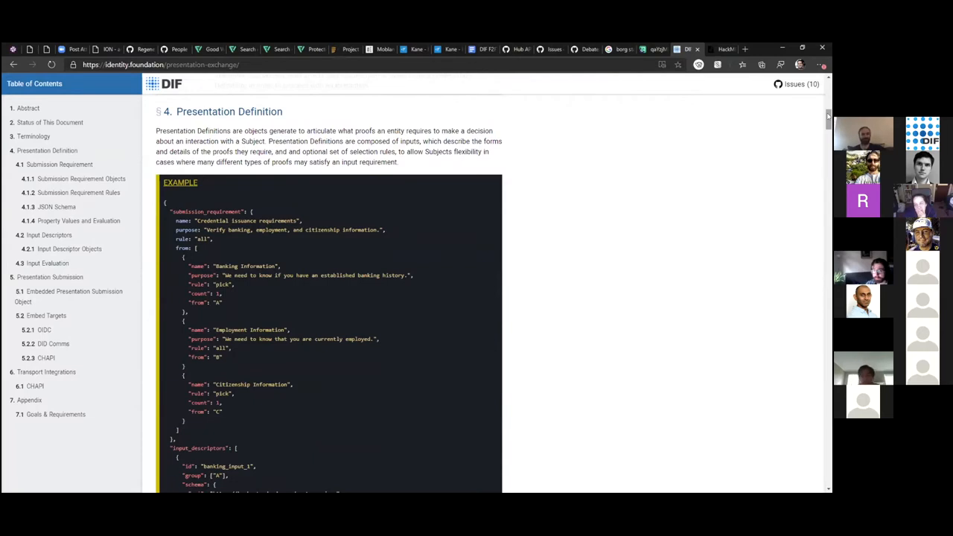
scroll(down, 3)
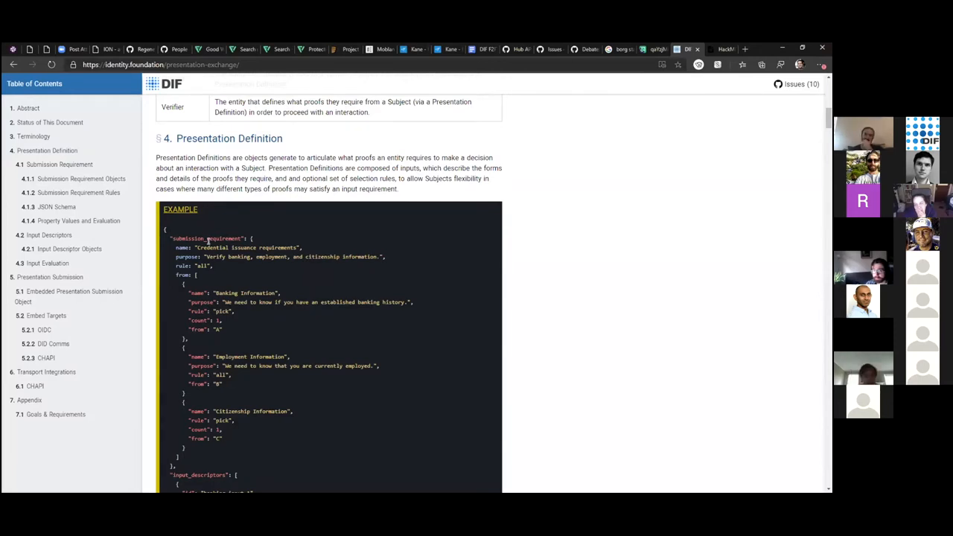
scroll(down, 3)
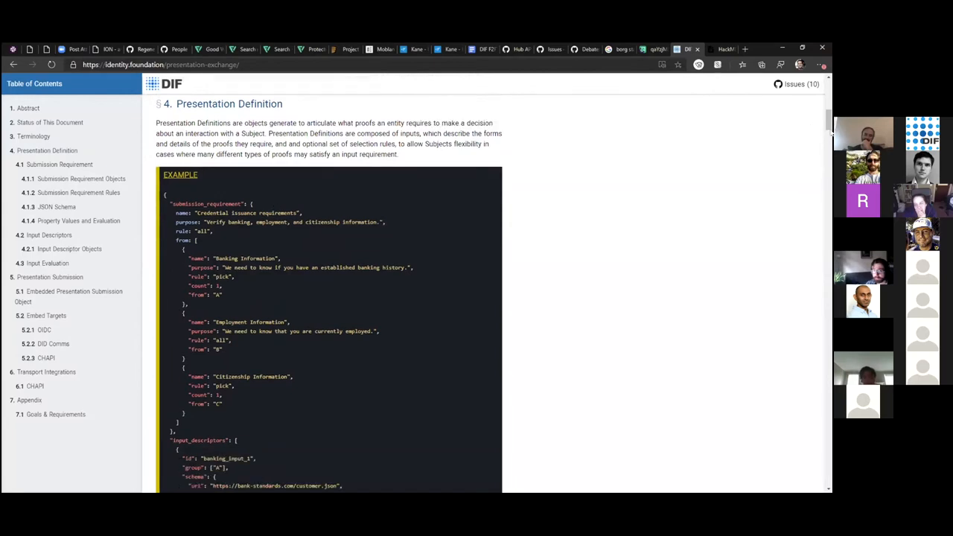
scroll(down, 3)
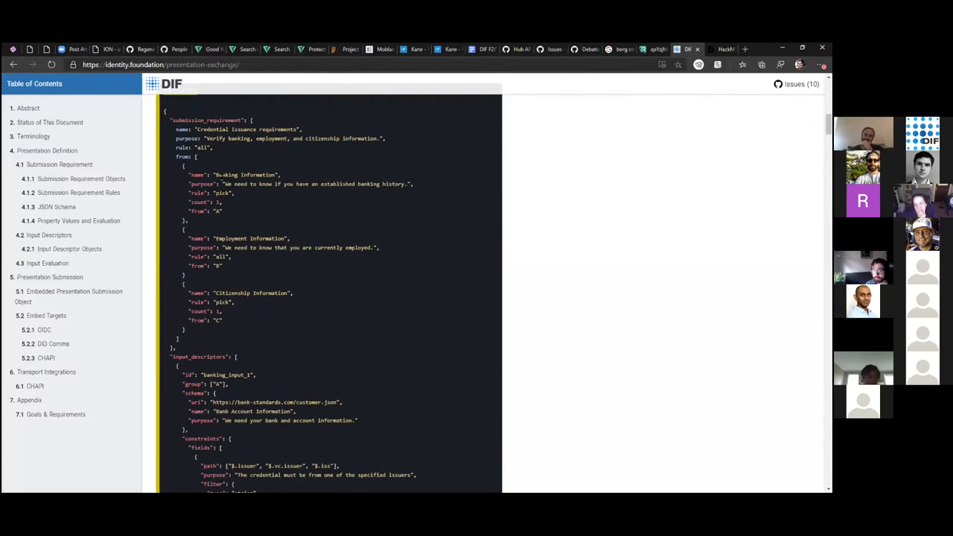
Highlight the rule 'all' and the Banking, Employment and Citizenship submission_requirement entries.
double_click(201, 147)
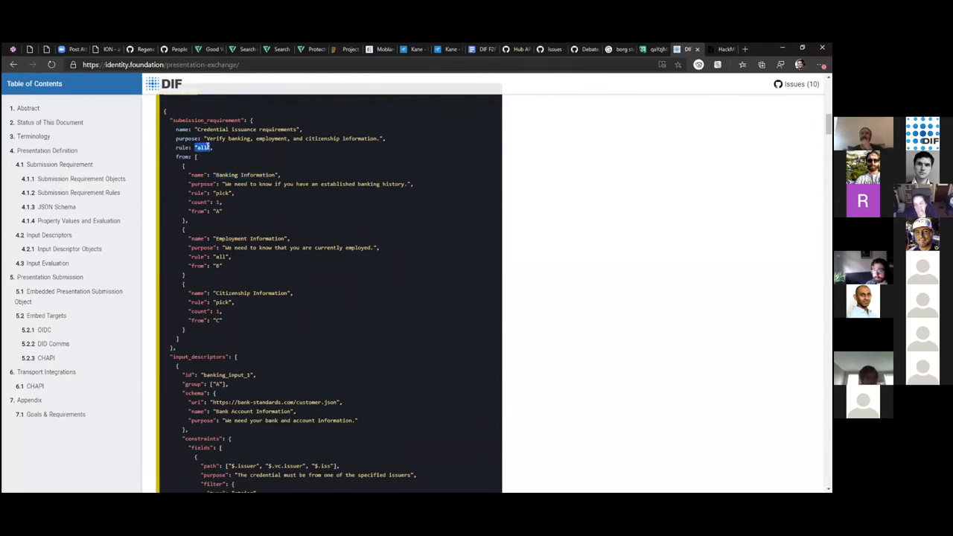
double_click(241, 174)
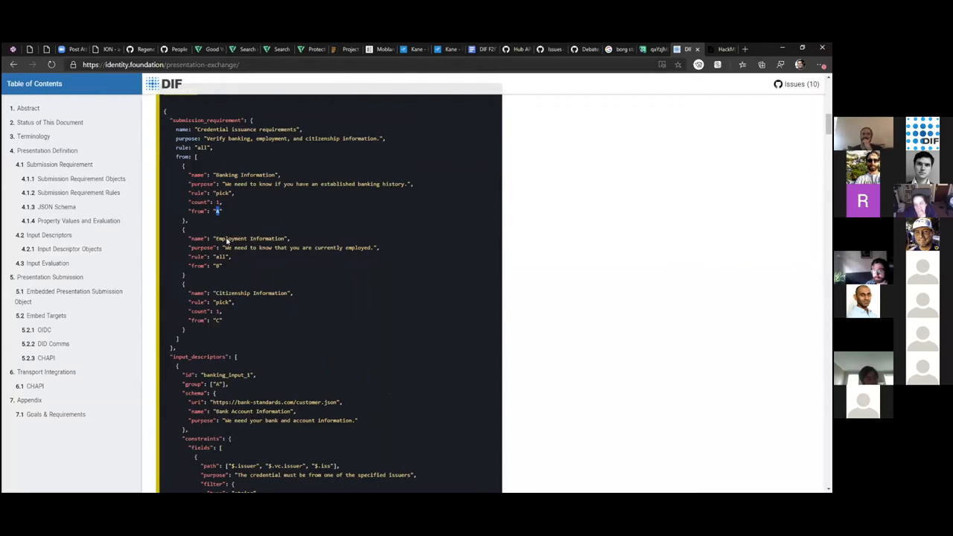
double_click(239, 238)
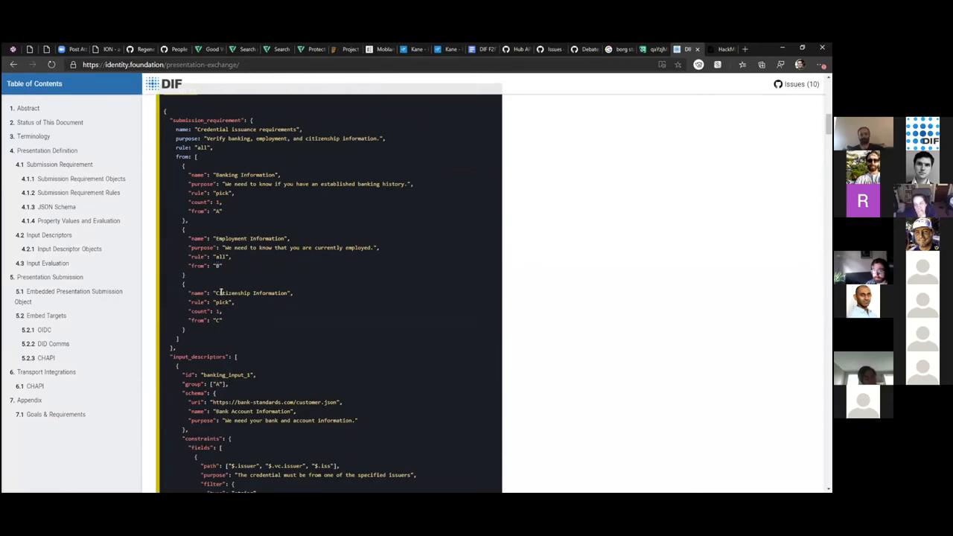
double_click(223, 301)
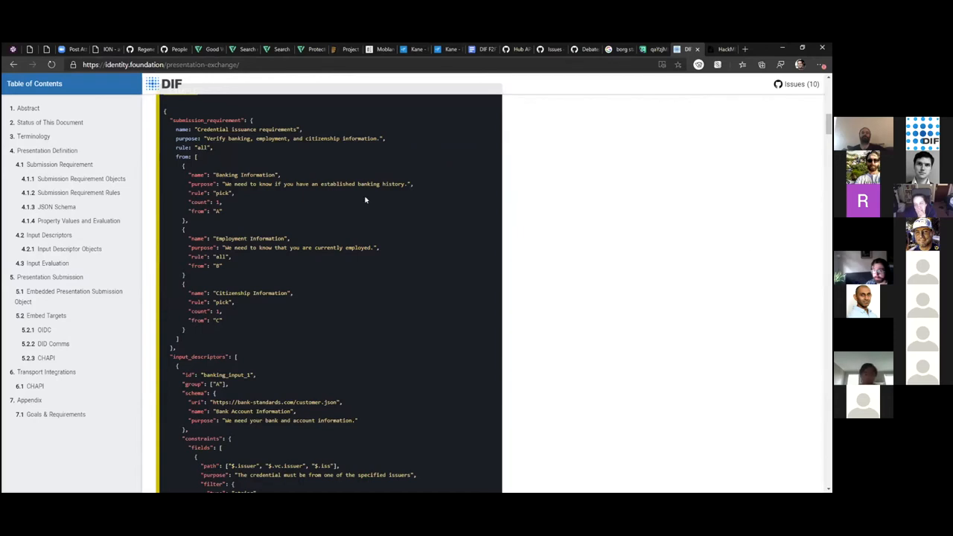
Move down into the input_descriptors JSON example with its field constraints.
scroll(down, 3)
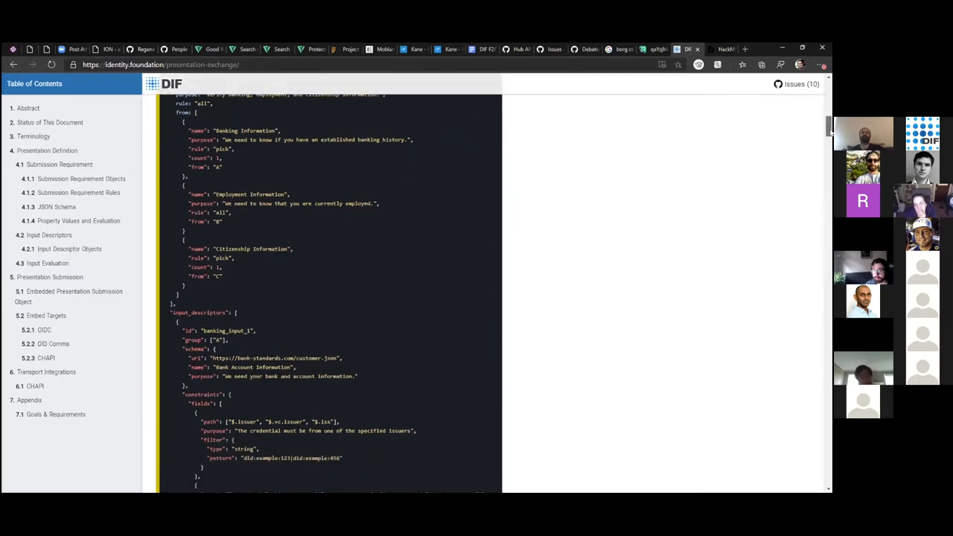
scroll(down, 3)
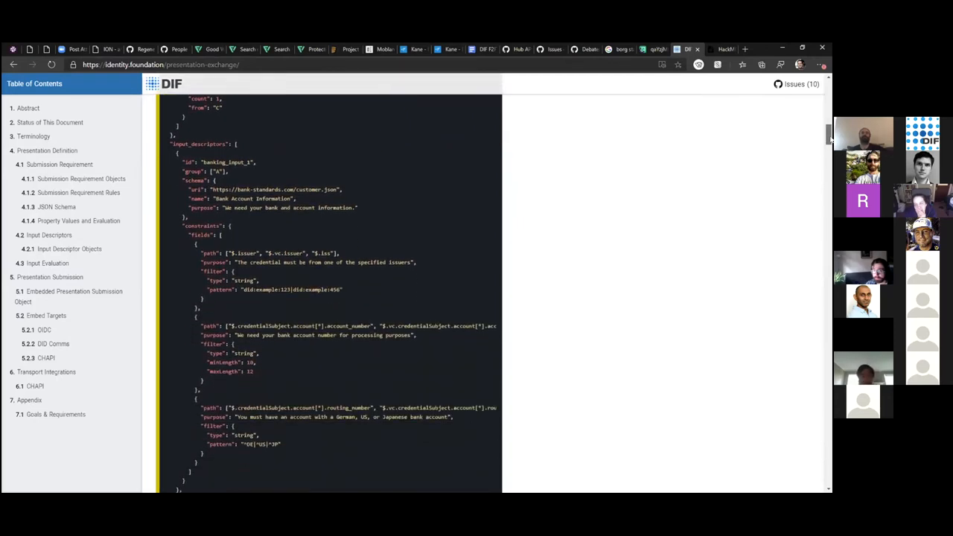
scroll(down, 3)
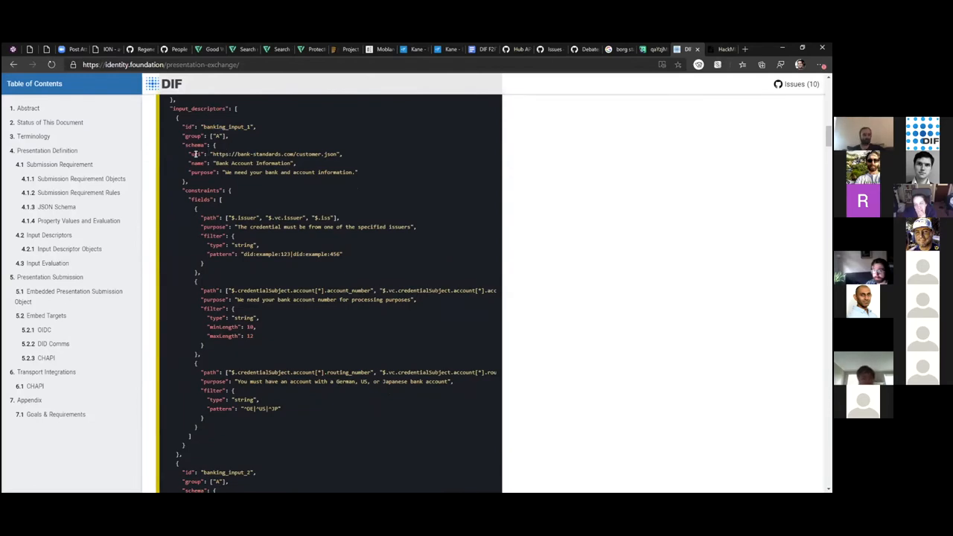
mouse_move(260, 119)
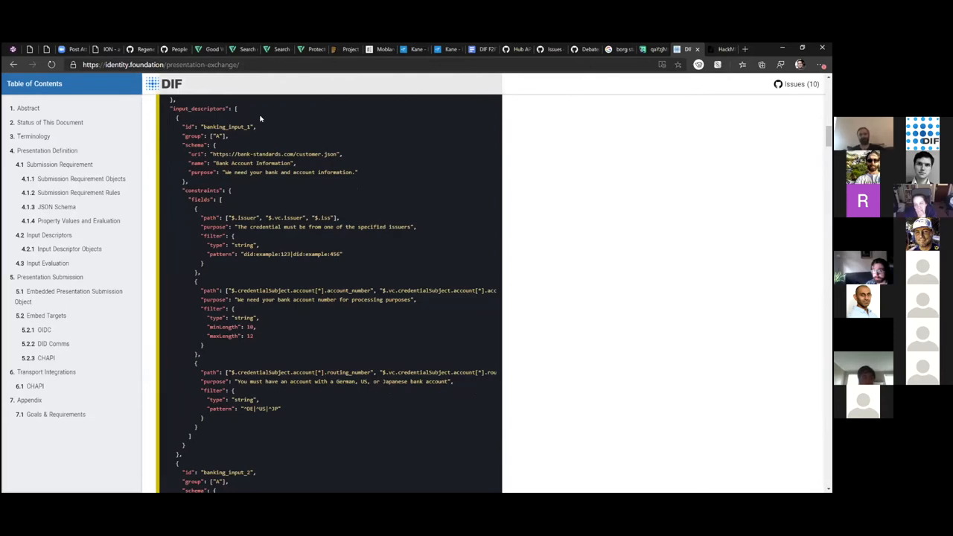
mouse_move(238, 471)
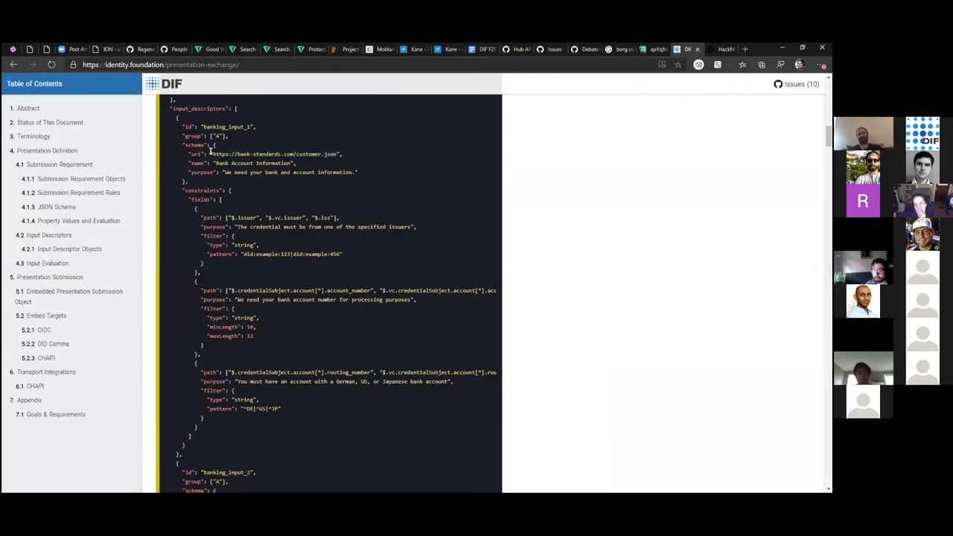
mouse_move(801, 220)
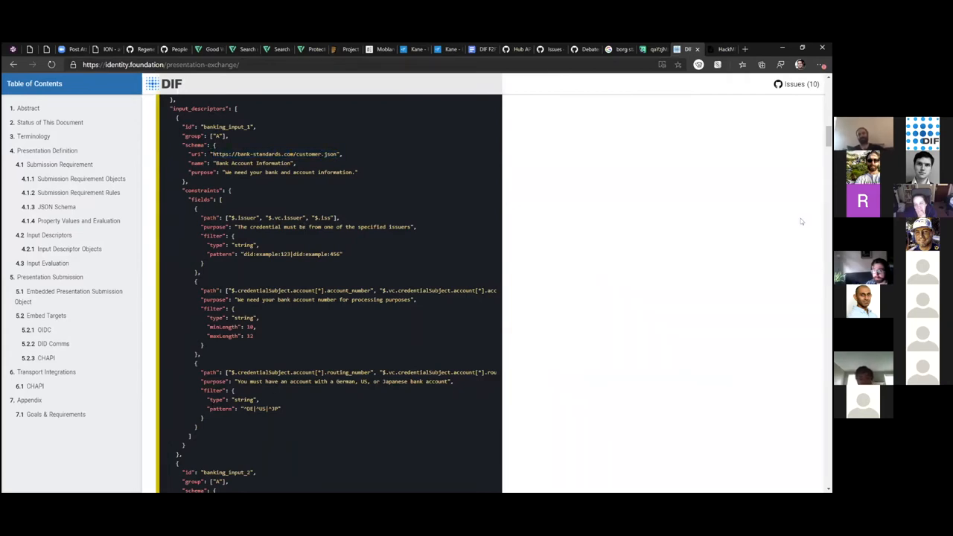
scroll(down, 3)
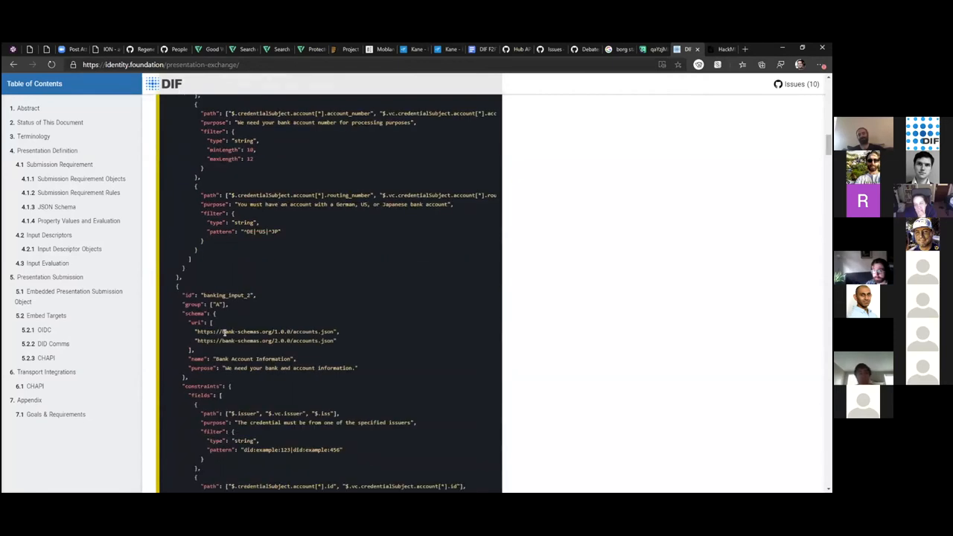
scroll(down, 3)
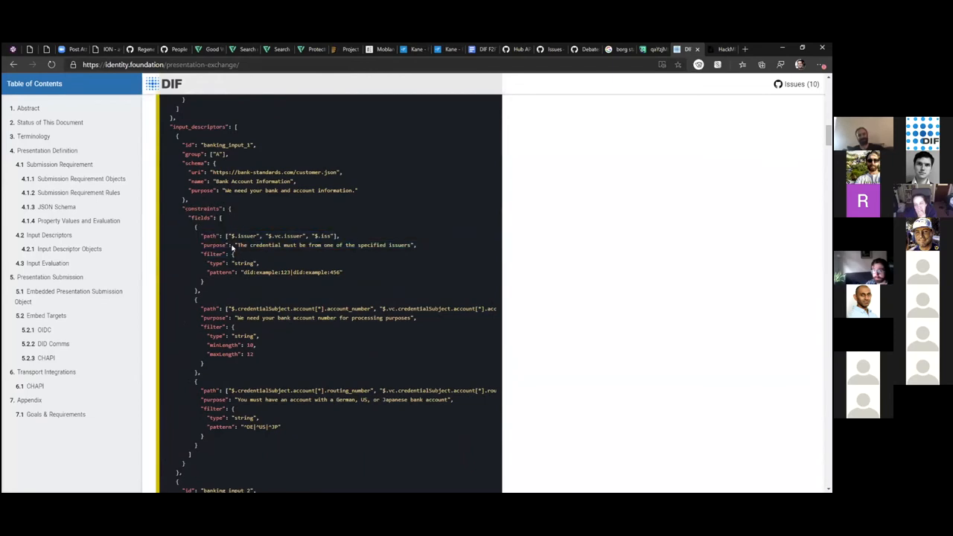
mouse_move(286, 271)
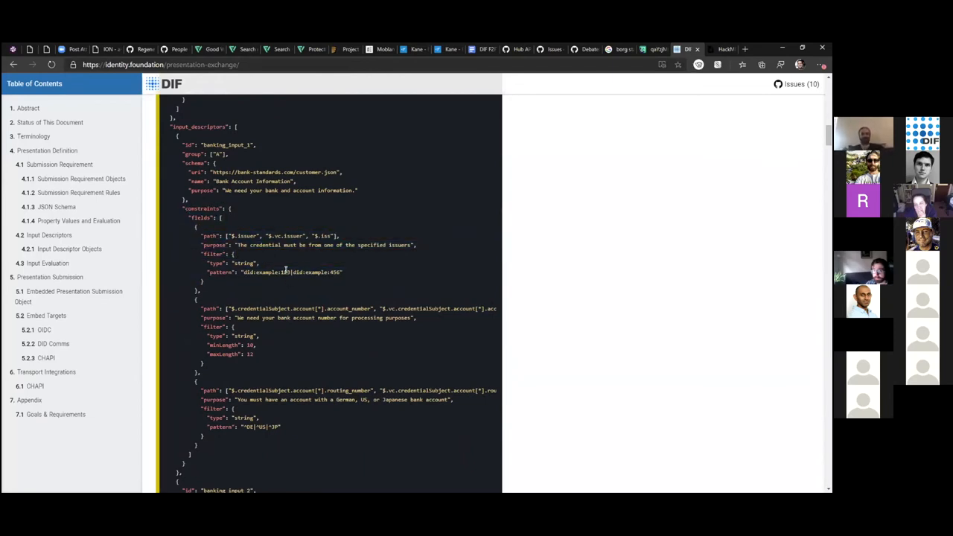
Highlight the constraint path and filter key entries in the first input descriptor.
drag(201, 235, 335, 235)
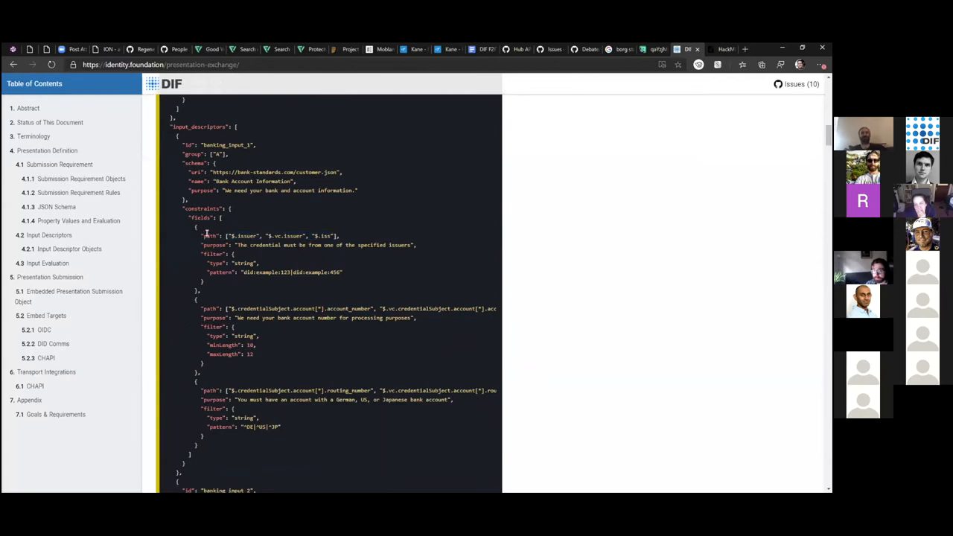
double_click(247, 236)
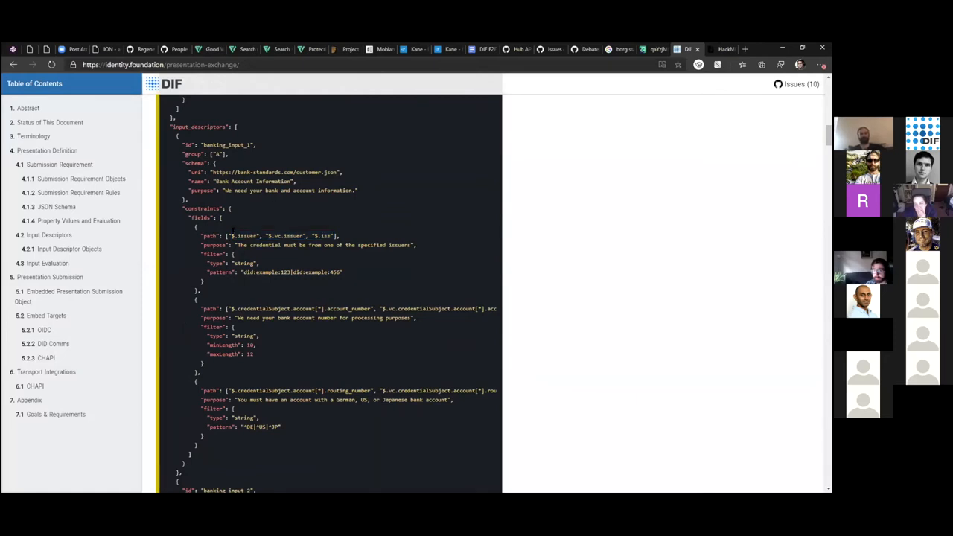
drag(232, 236, 335, 235)
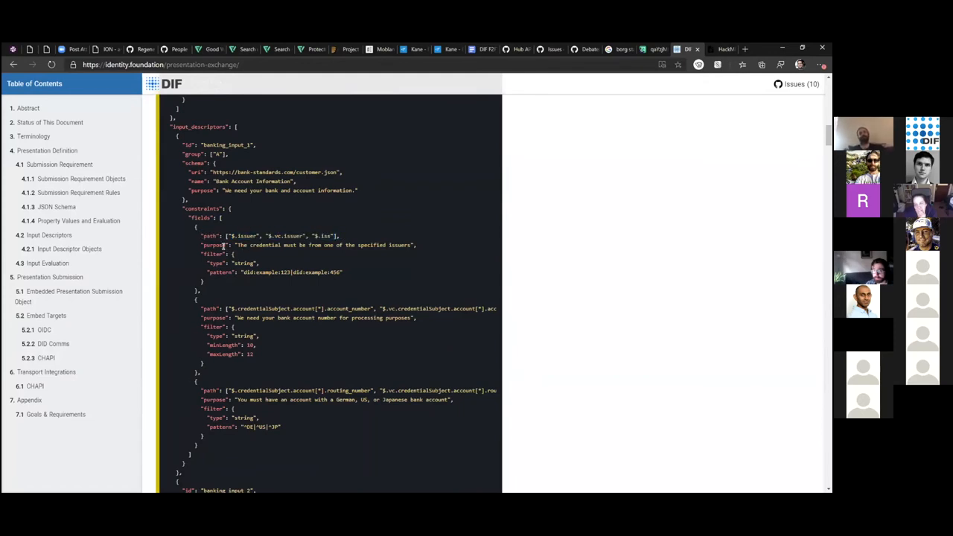
double_click(214, 253)
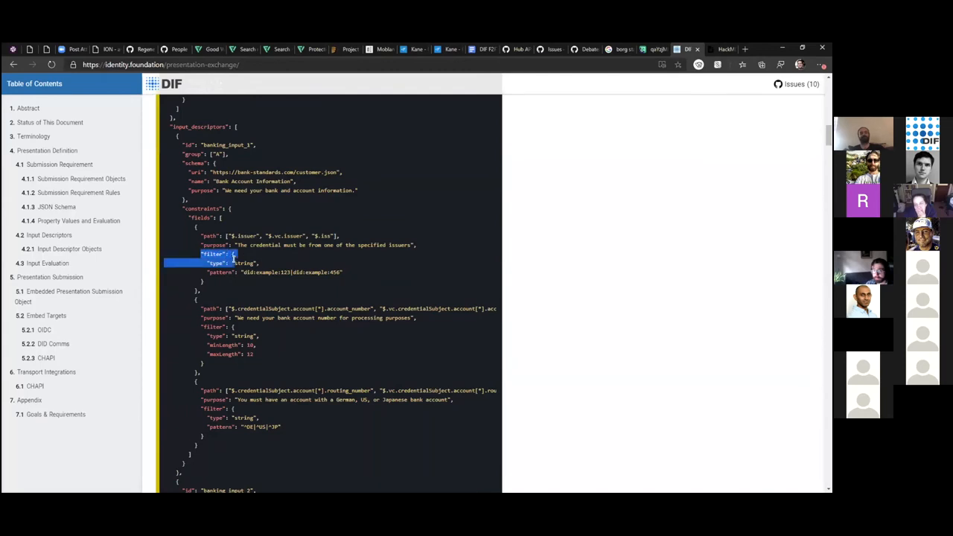
click(242, 271)
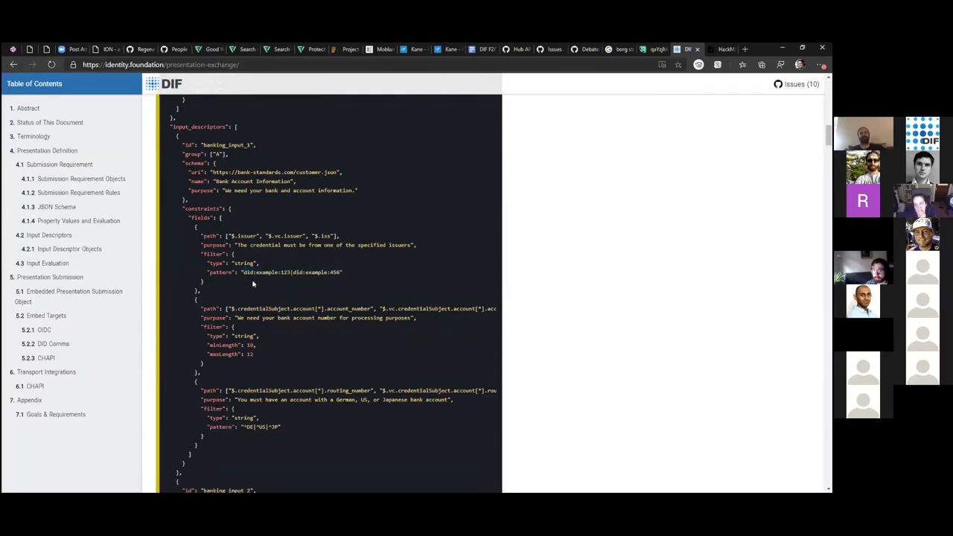
mouse_move(380, 335)
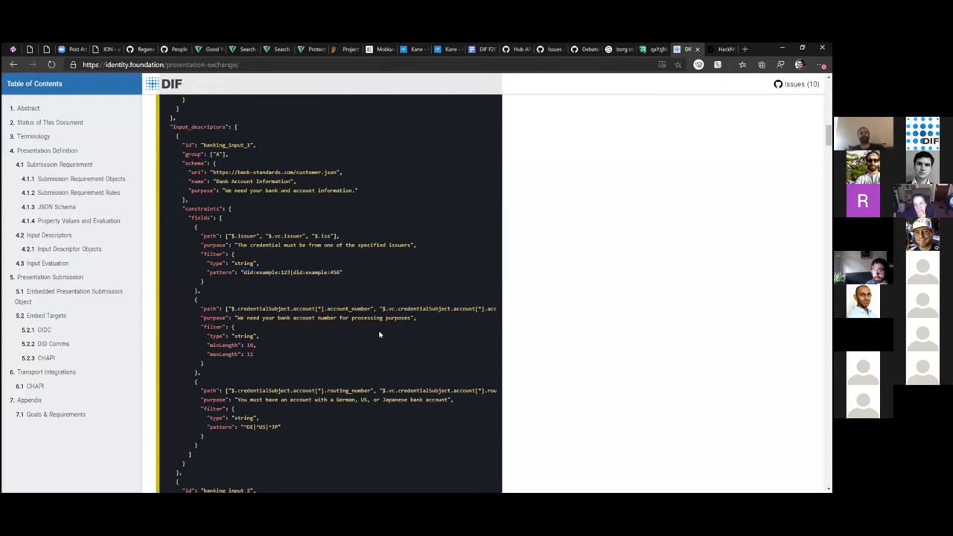
mouse_move(280, 387)
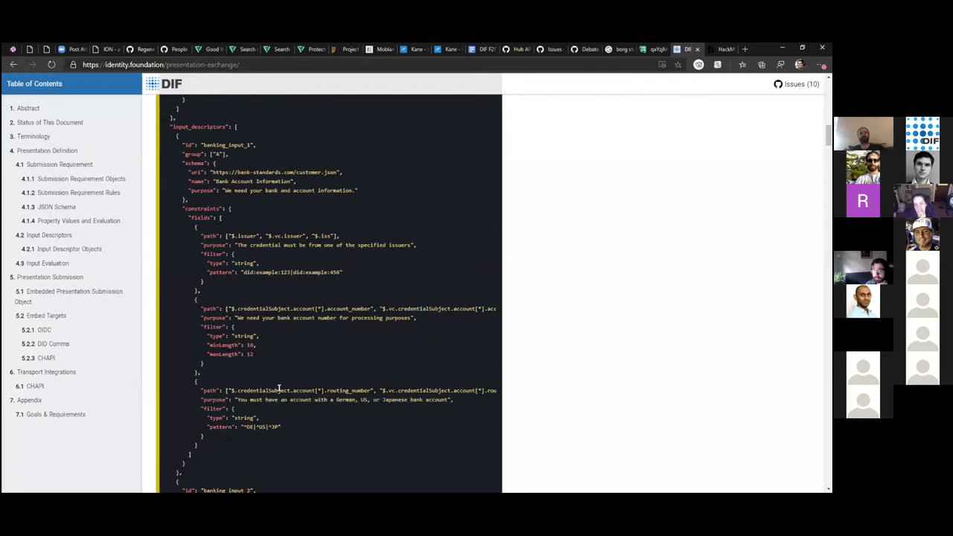
double_click(349, 390)
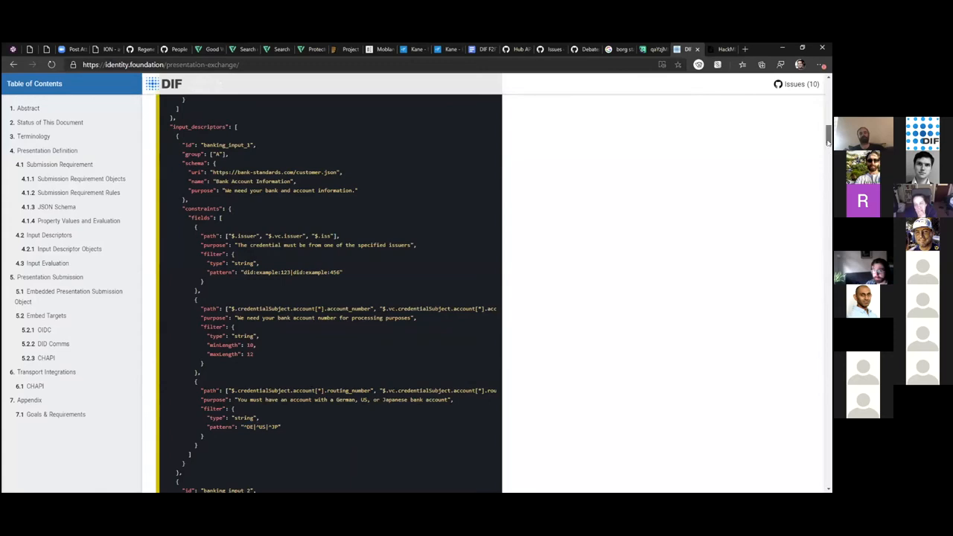
Continue down to the 4.1 Submission Requirement property definitions.
scroll(down, 3)
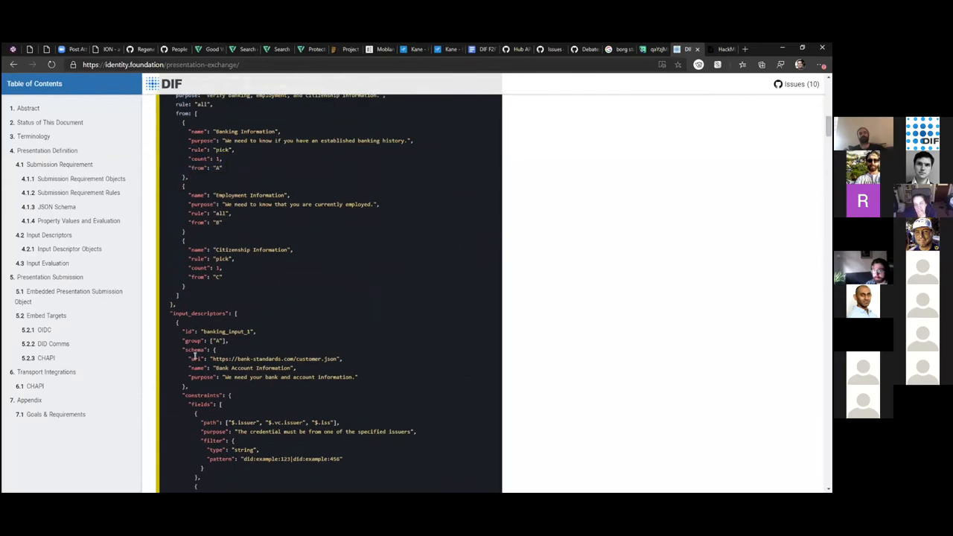
scroll(down, 3)
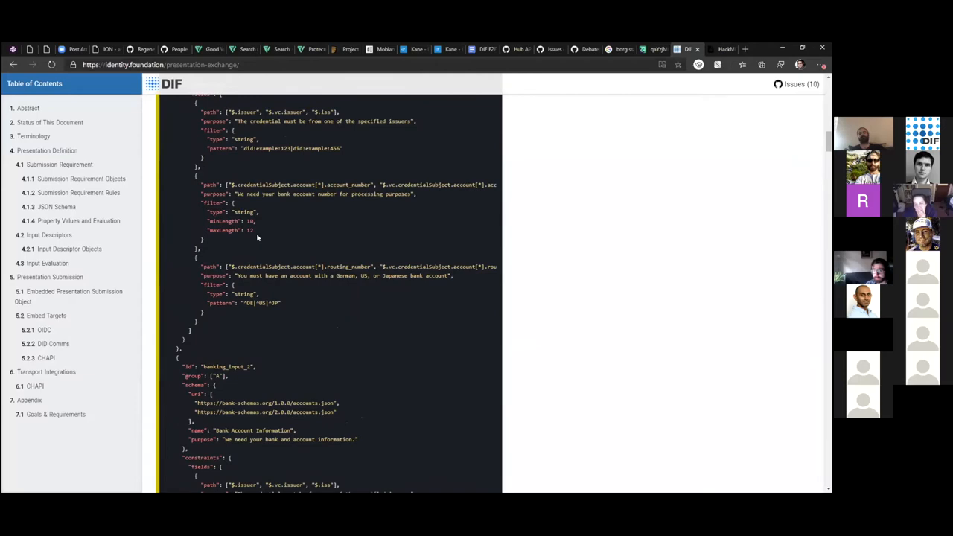
scroll(down, 3)
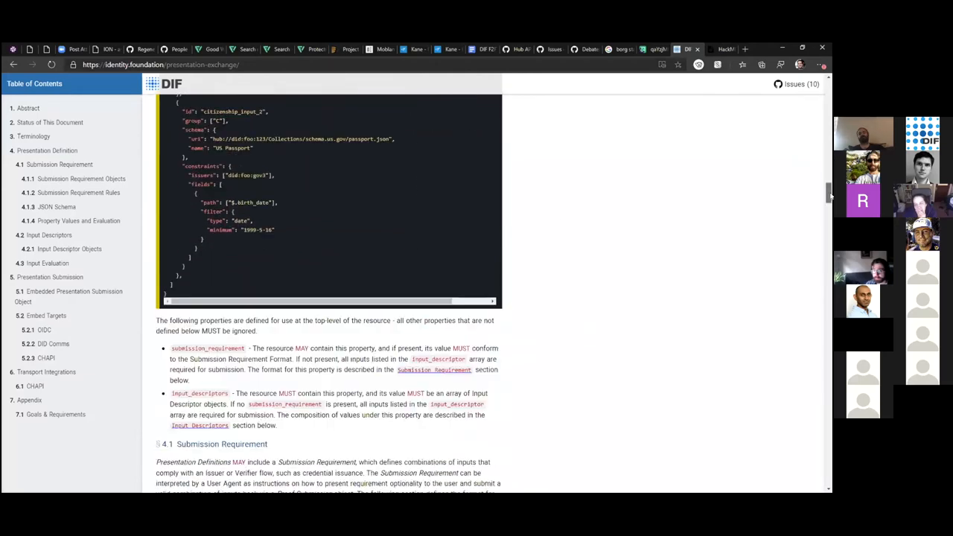
Reach the 5. Presentation Submission descriptor_map example and highlight the banking_input id.
scroll(down, 3)
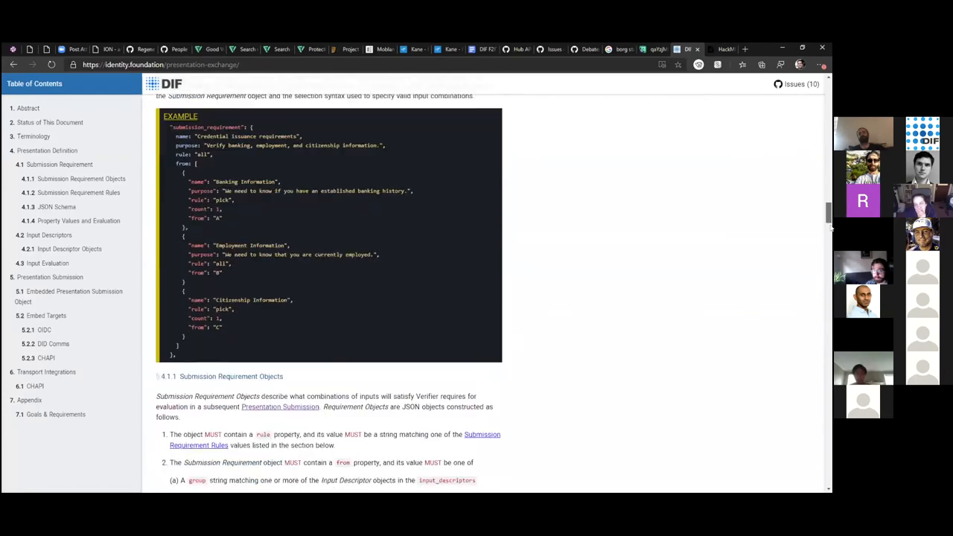
scroll(down, 3)
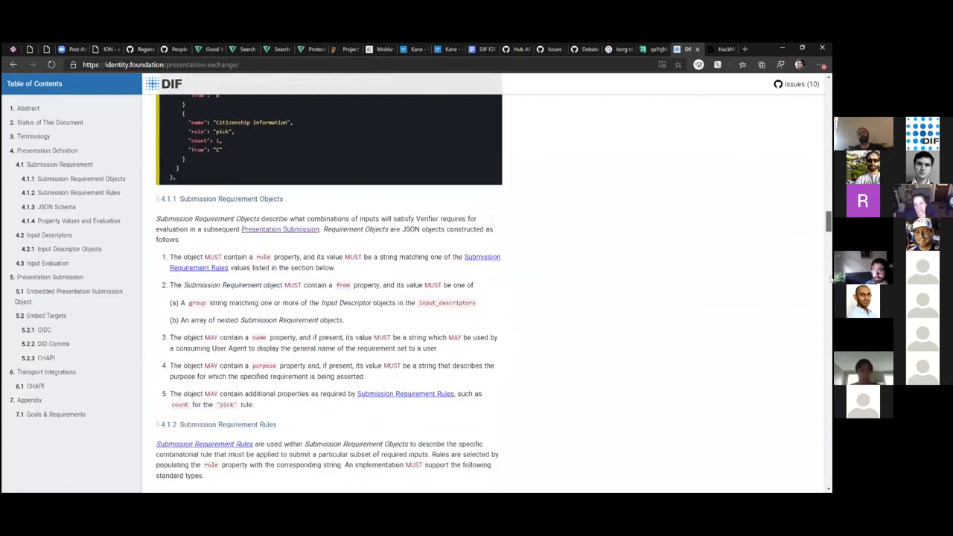
scroll(down, 3)
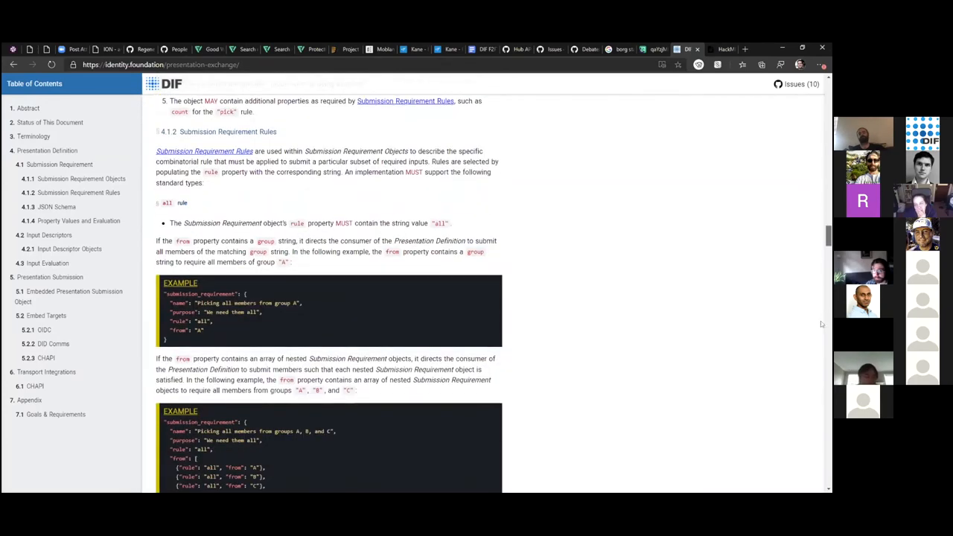
scroll(down, 3)
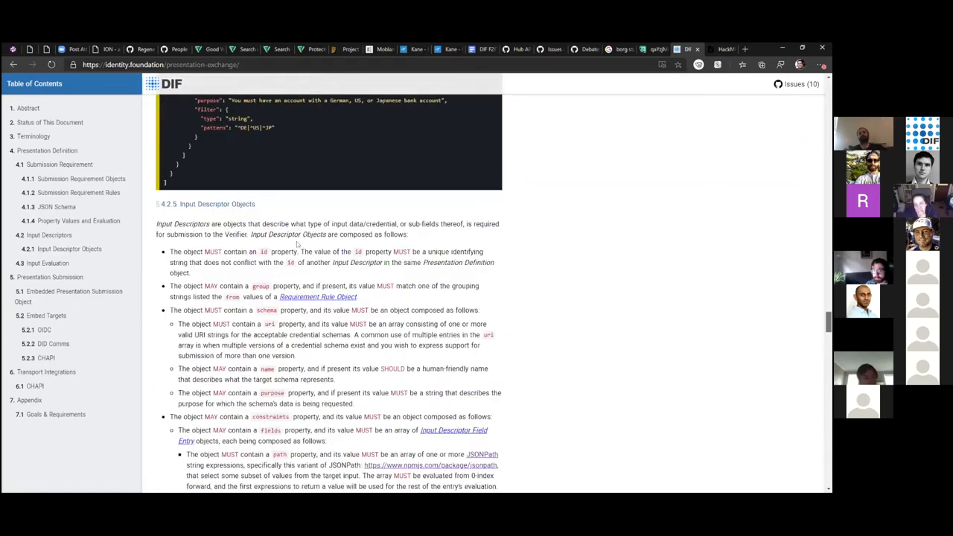
scroll(down, 3)
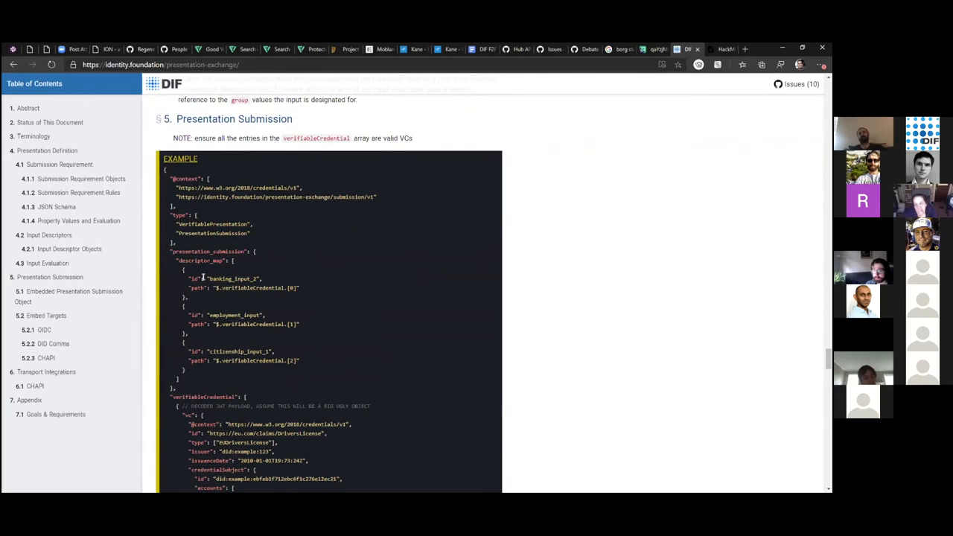
double_click(233, 279)
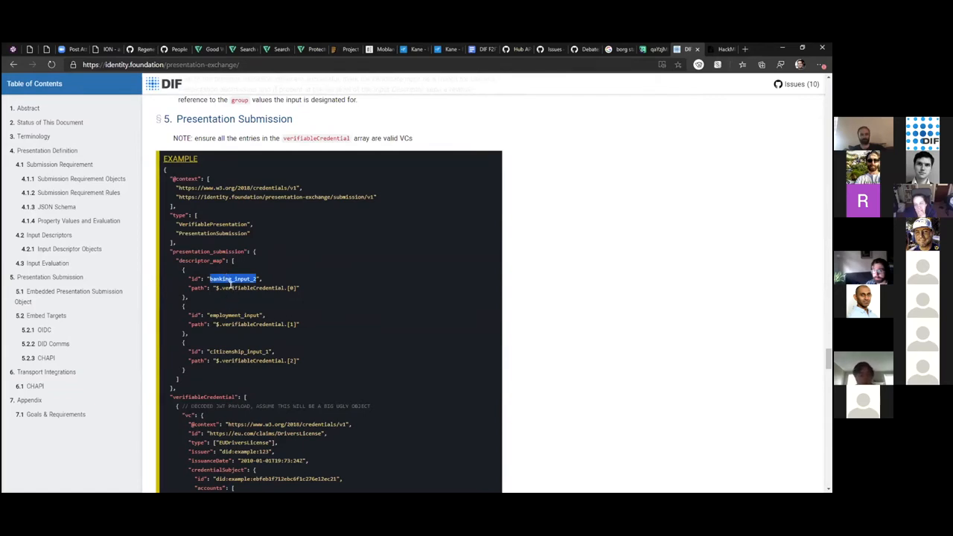
double_click(236, 316)
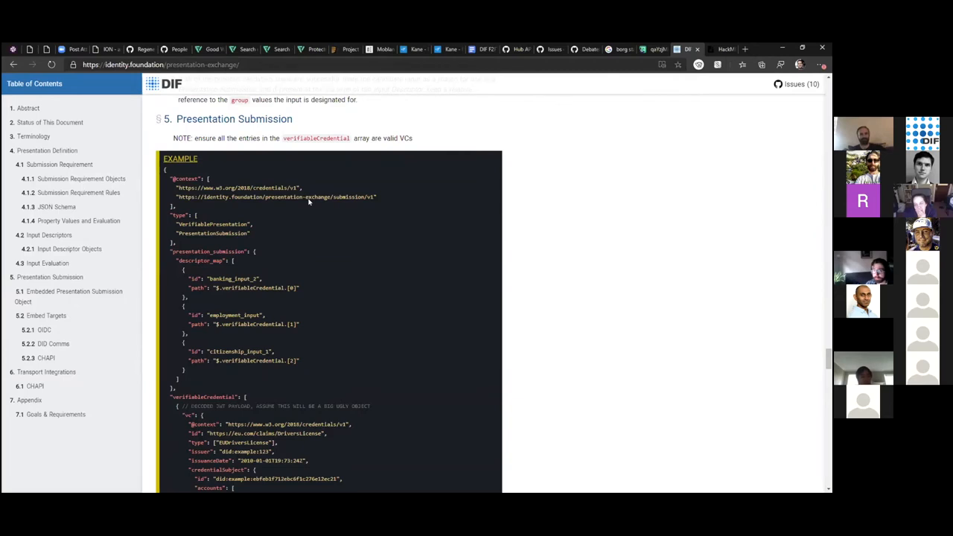
Highlight the presentation_submission descriptor map block and move on to the verifiableCredential entries.
scroll(down, 3)
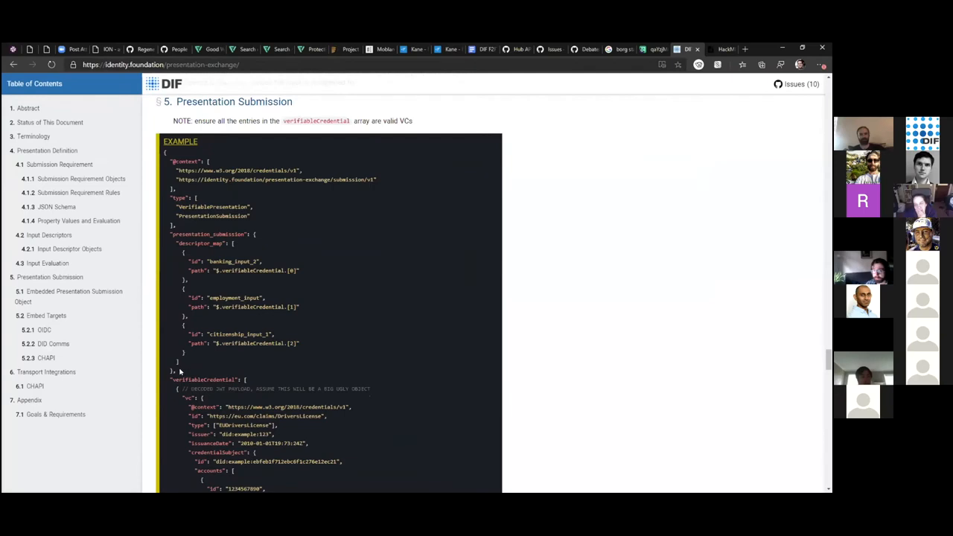
drag(188, 232, 201, 359)
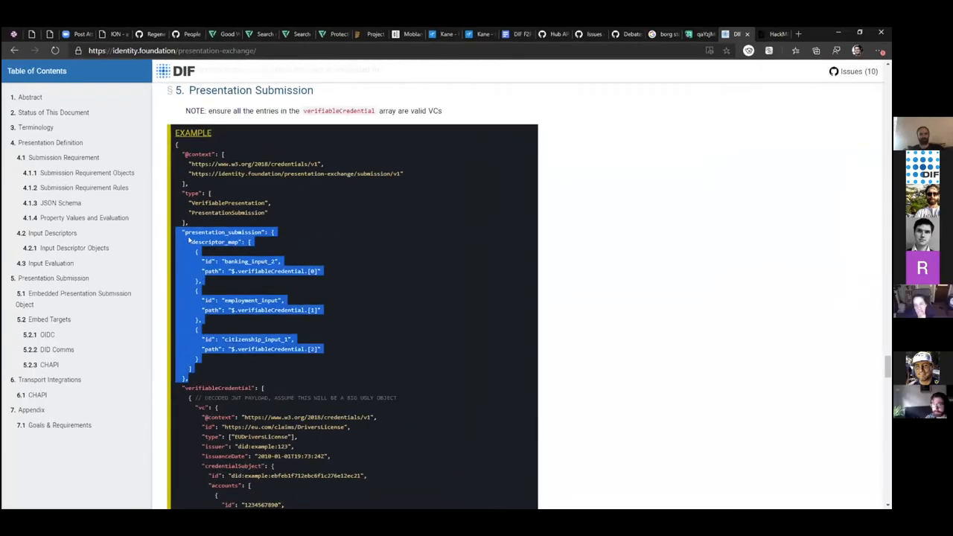
mouse_move(296, 290)
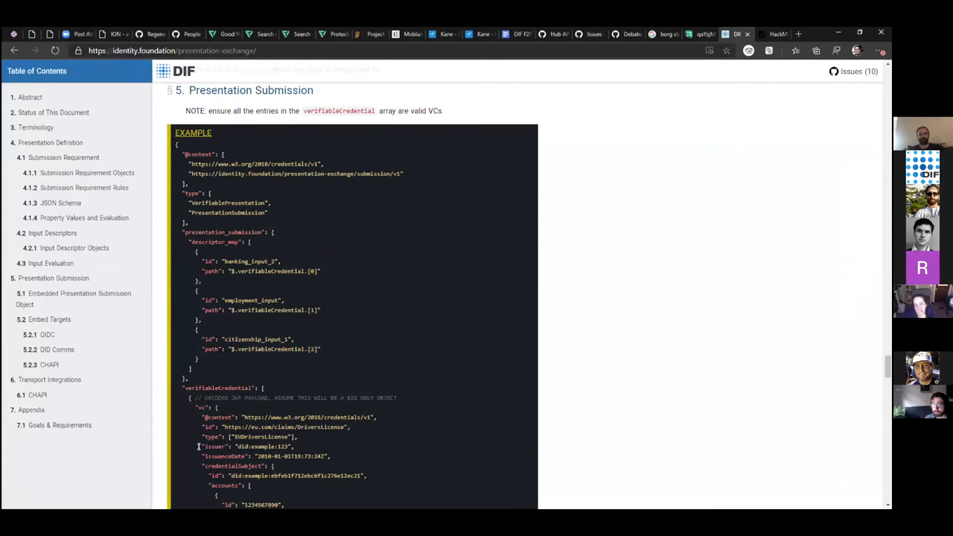
mouse_move(832, 357)
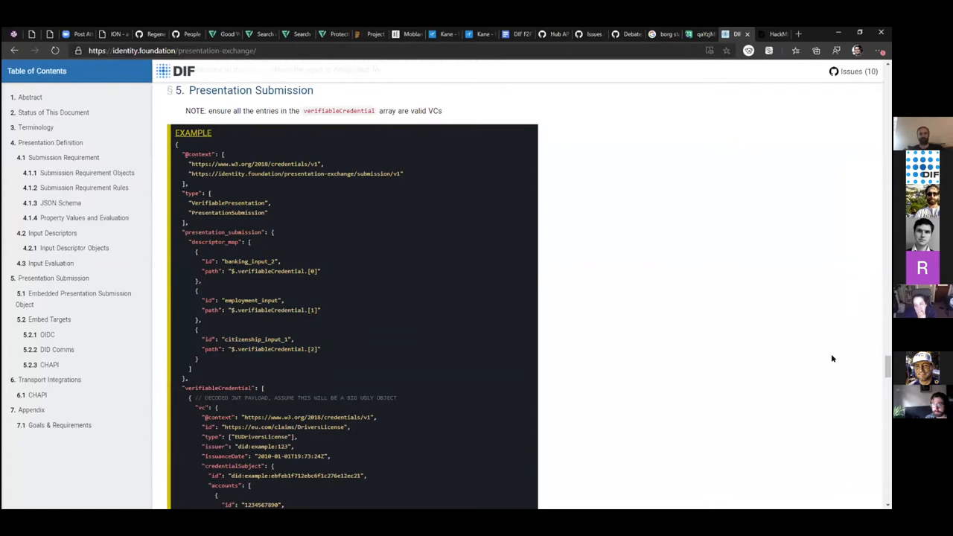
scroll(down, 3)
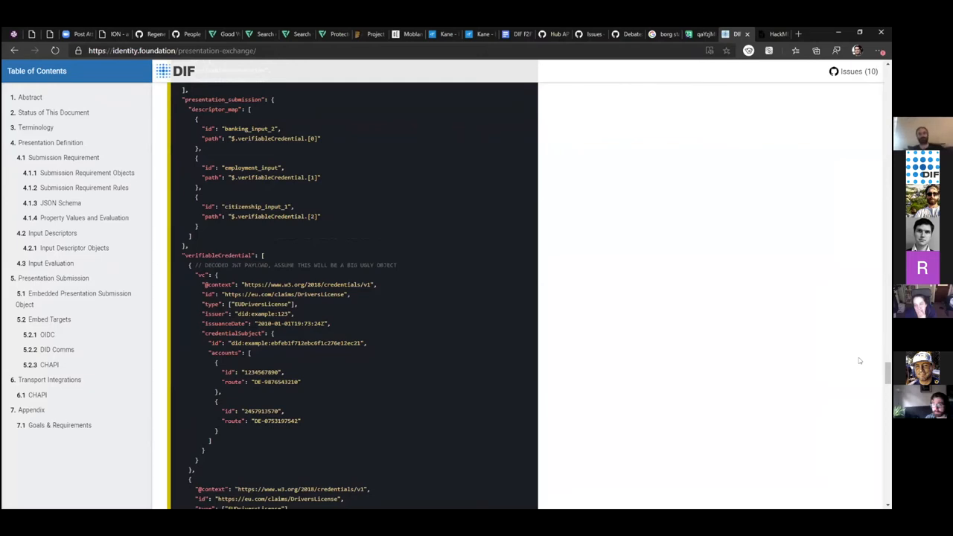
mouse_move(738, 396)
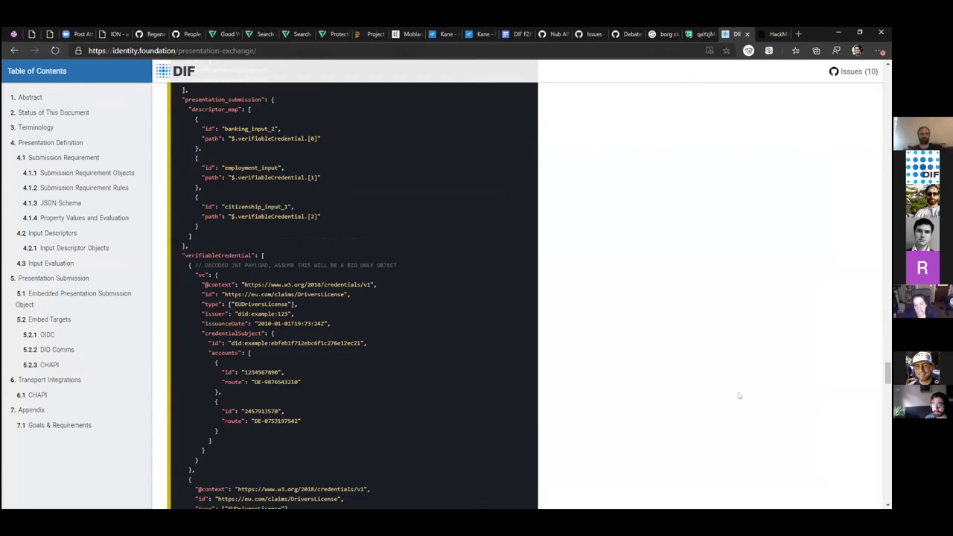
Skim 5.1, the 5.2.1 OIDC embed target, 6 Transport Integrations and the Appendix.
scroll(down, 3)
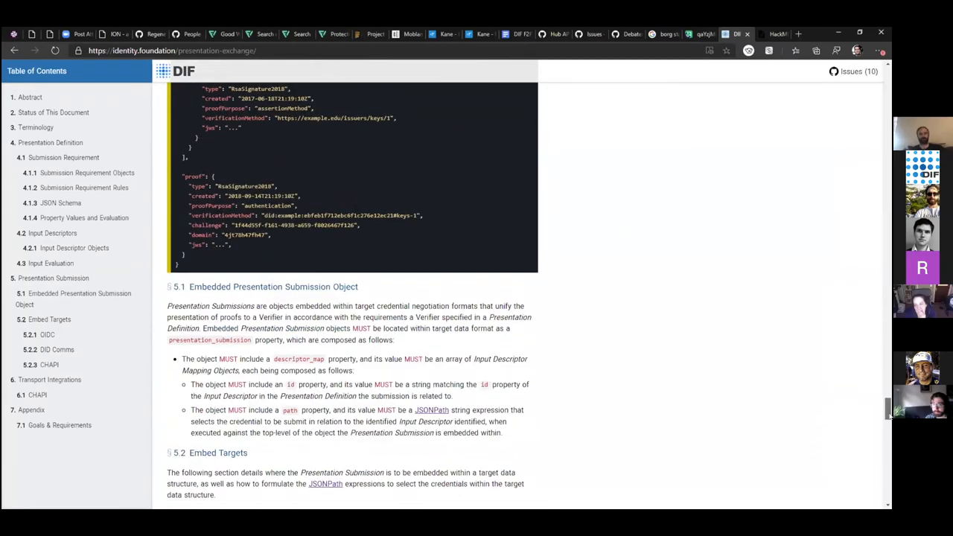
scroll(down, 3)
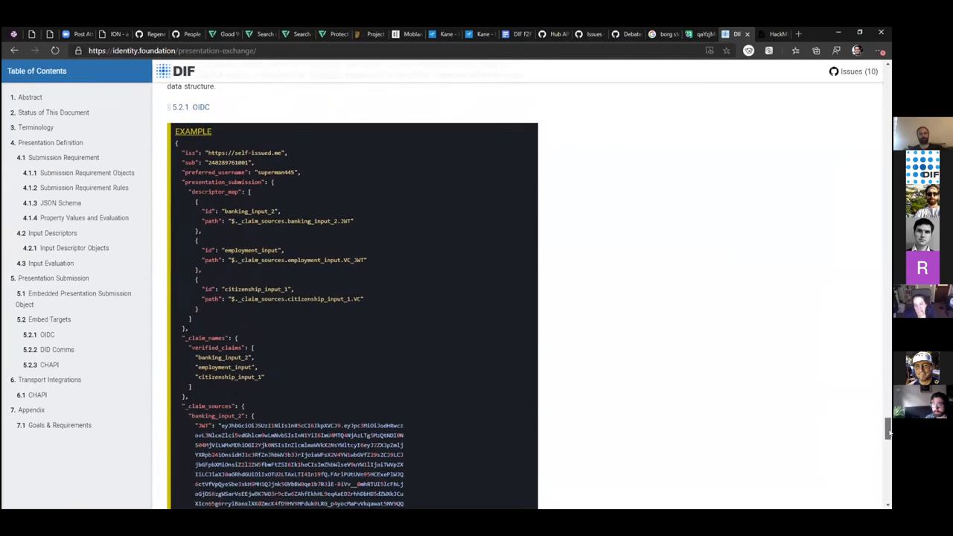
scroll(down, 3)
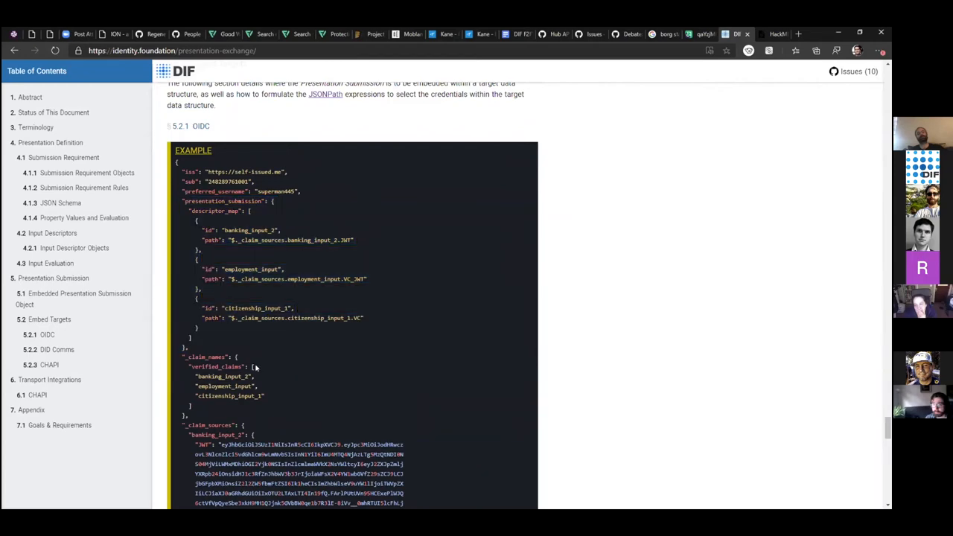
scroll(down, 3)
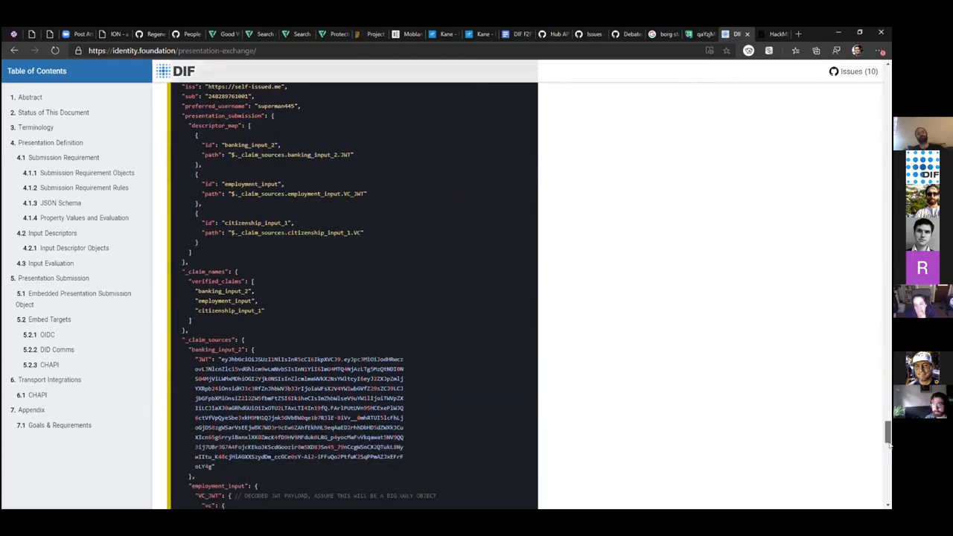
scroll(down, 3)
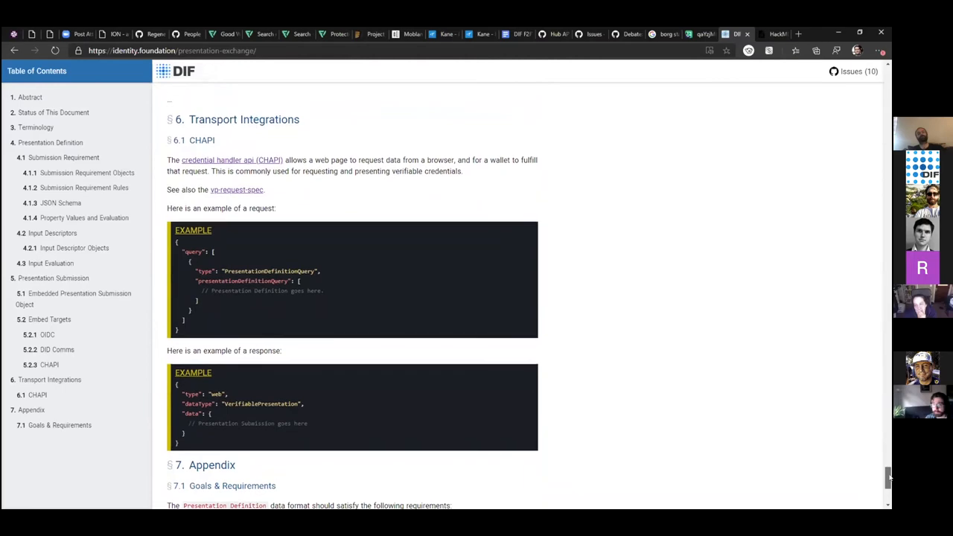
scroll(down, 3)
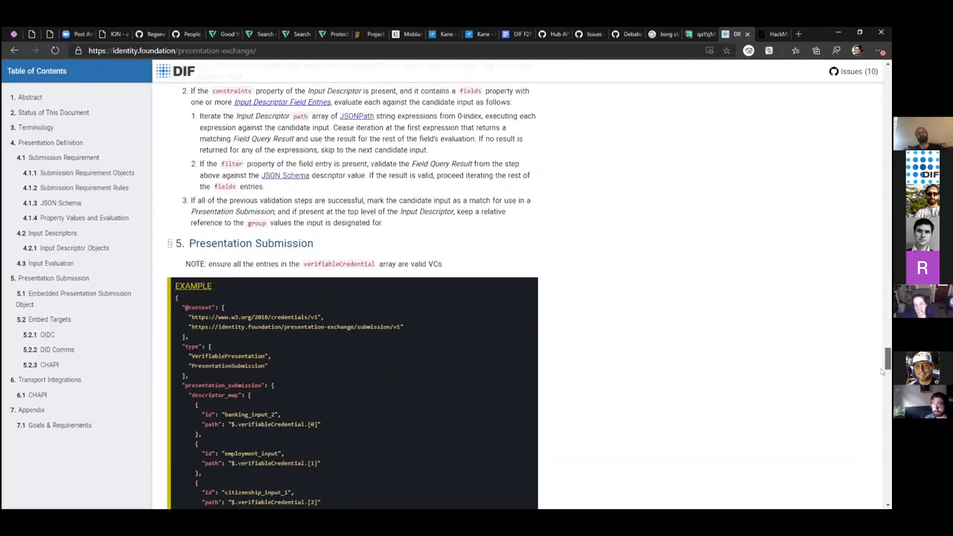
scroll(down, 3)
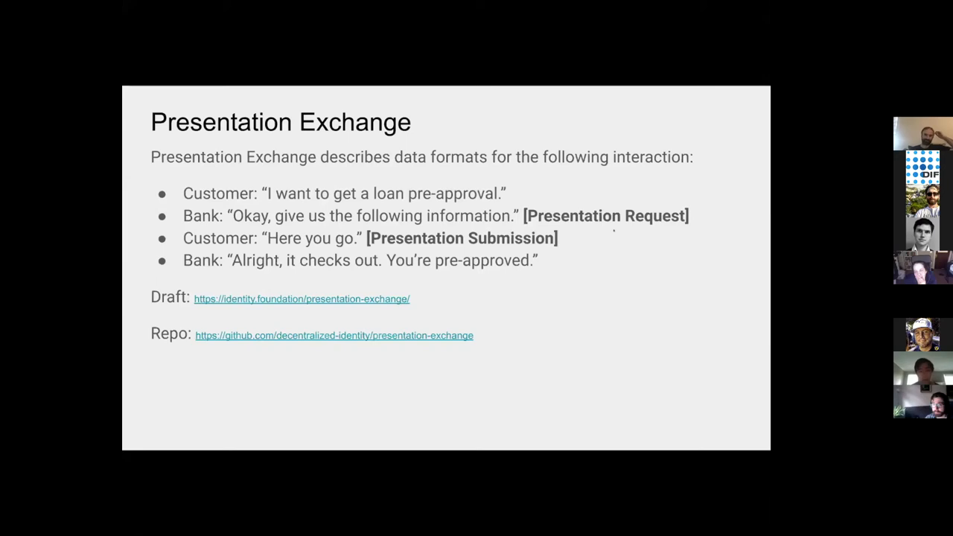
Move past the summary slide toward the Lucidchart diagram of Alice, website and passport authority.
key(Right)
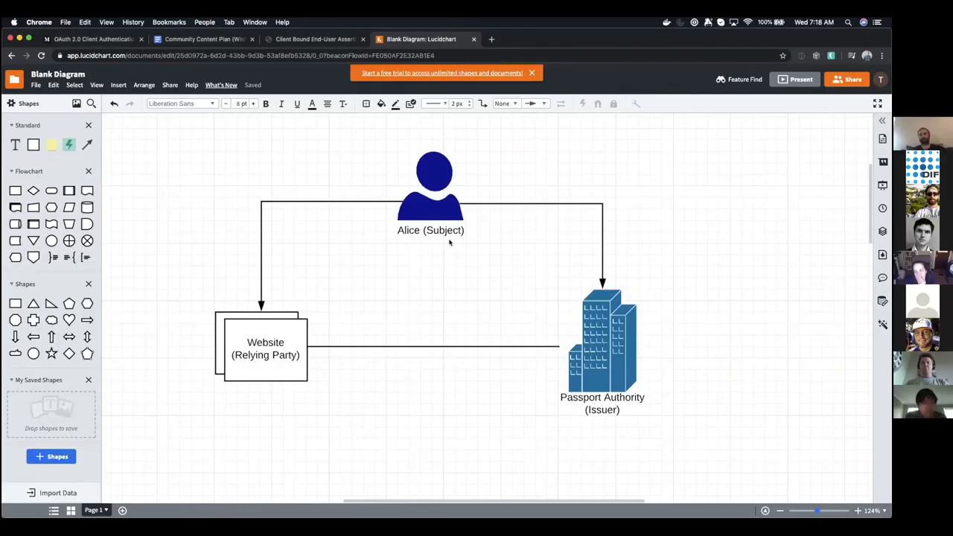
Centre the canvas on the Alice / Website / Wallet / Passport Authority diagram with SIOP and OIDC flows.
click(260, 347)
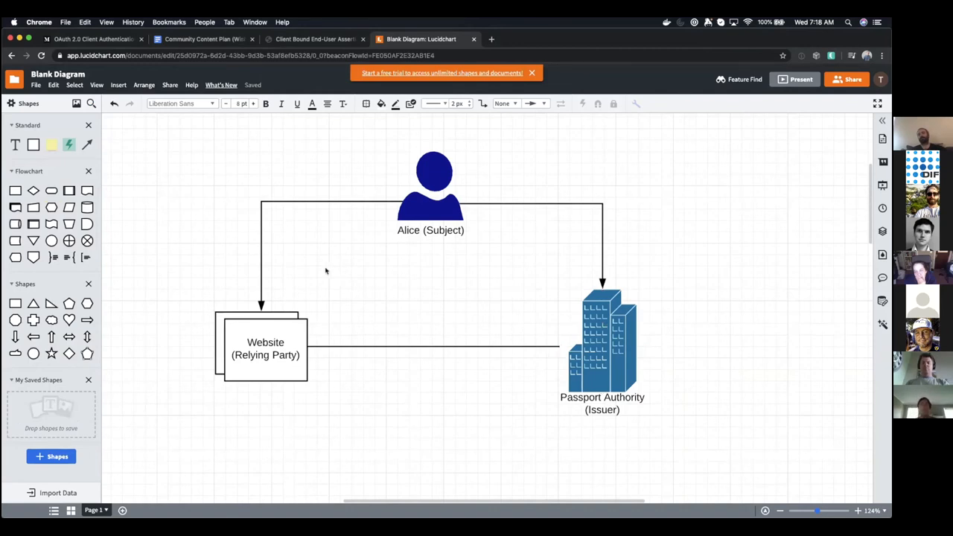
click(431, 181)
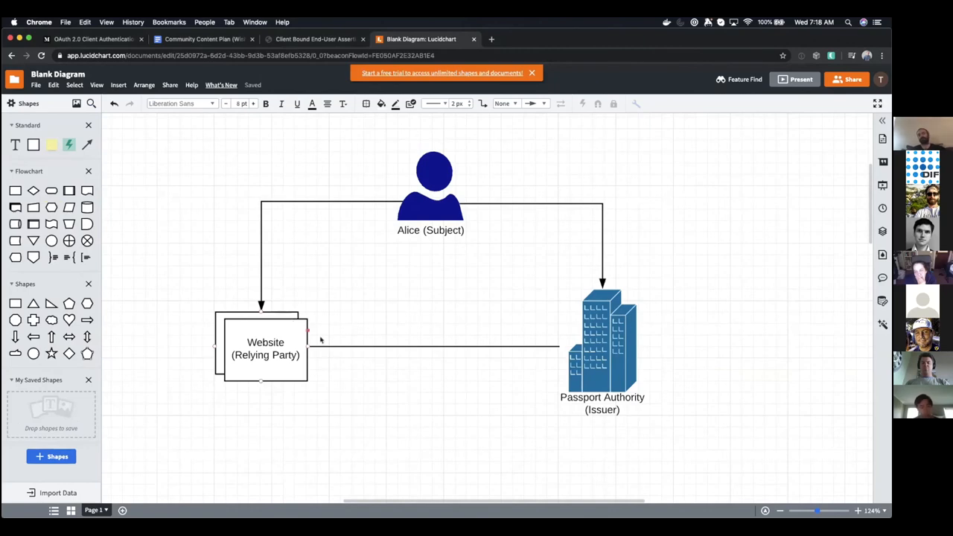
scroll(down, 3)
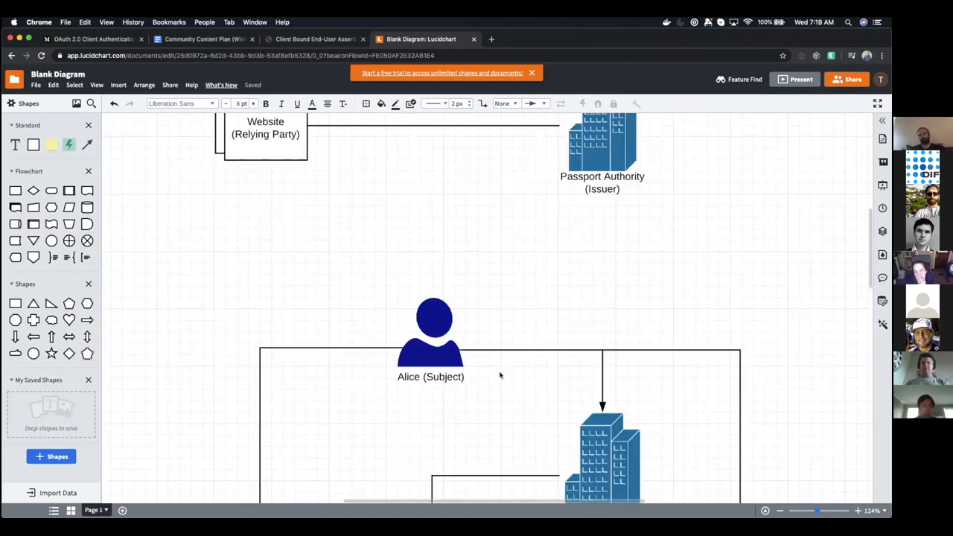
scroll(down, 3)
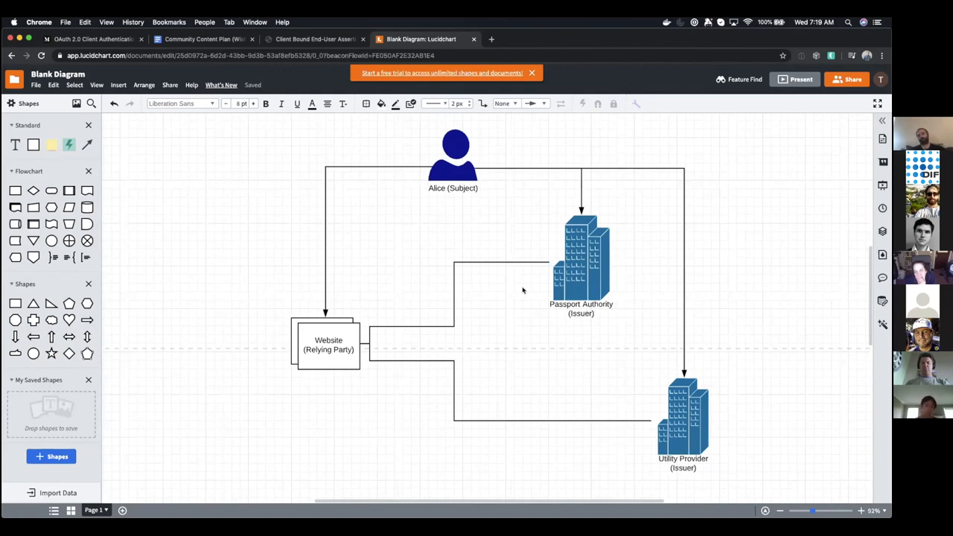
click(580, 260)
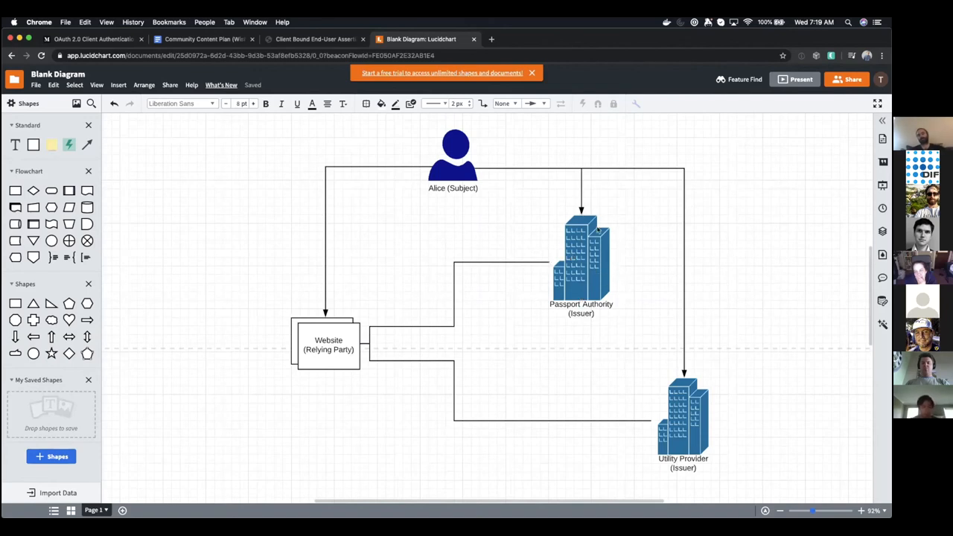
click(583, 256)
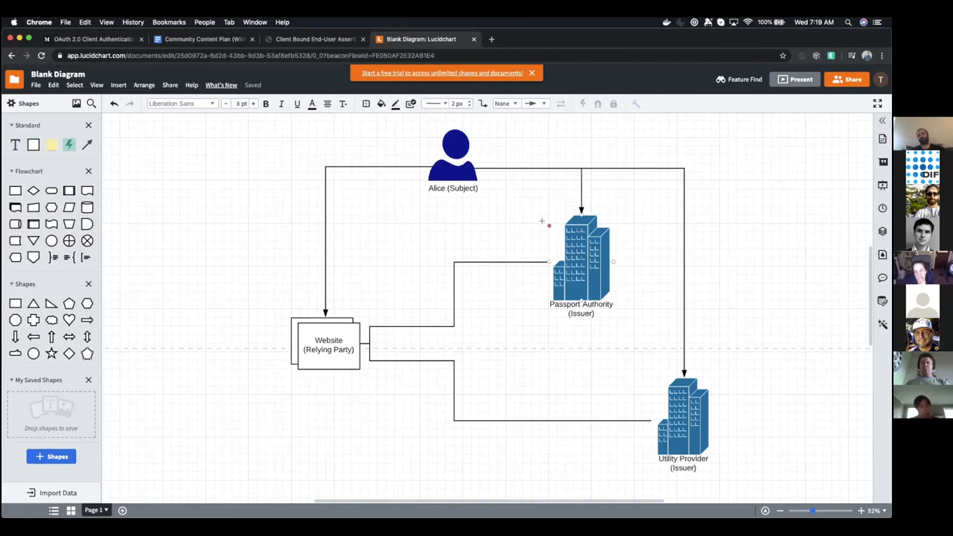
click(479, 297)
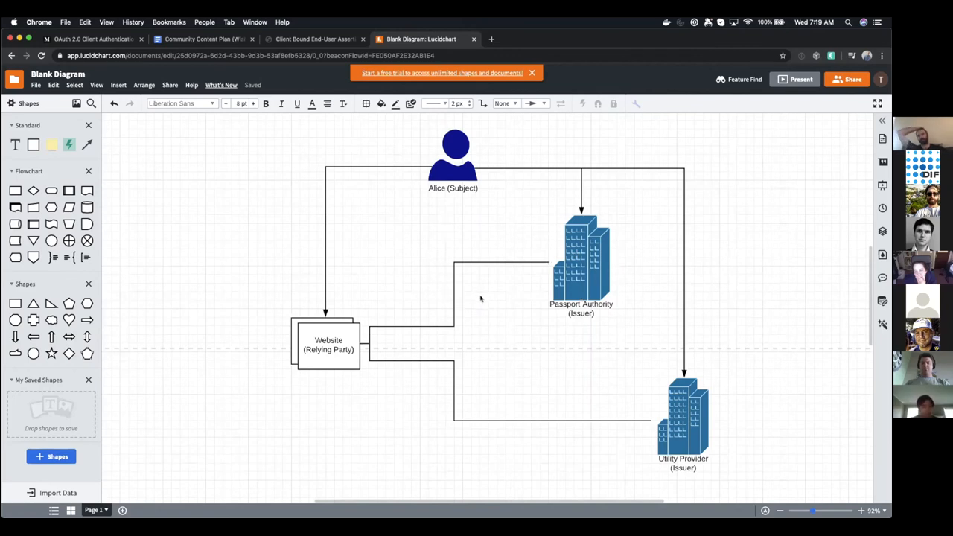
click(581, 256)
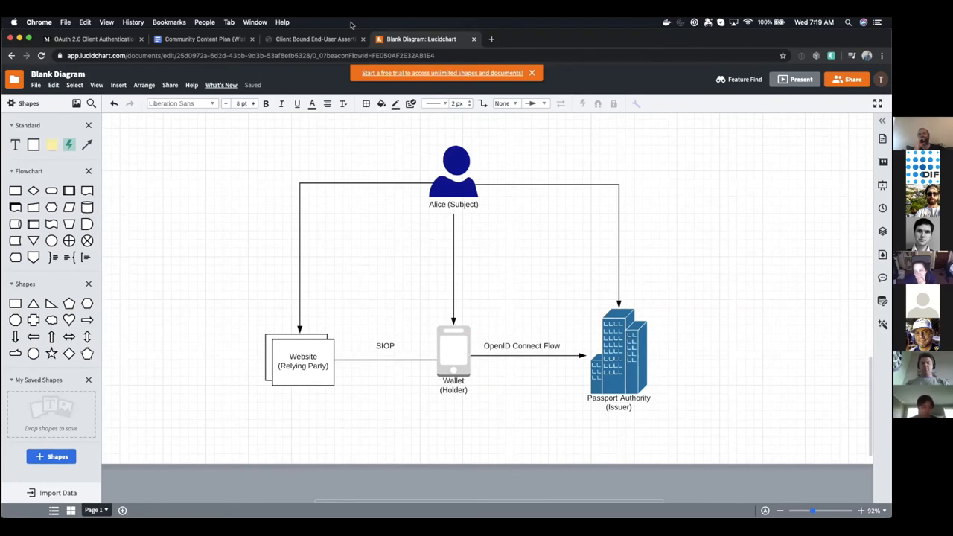
click(624, 350)
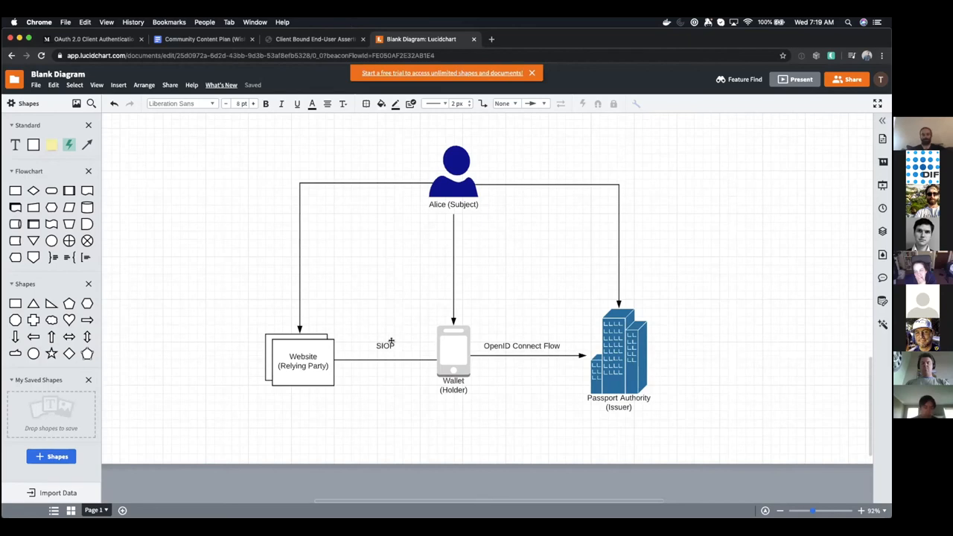
click(301, 360)
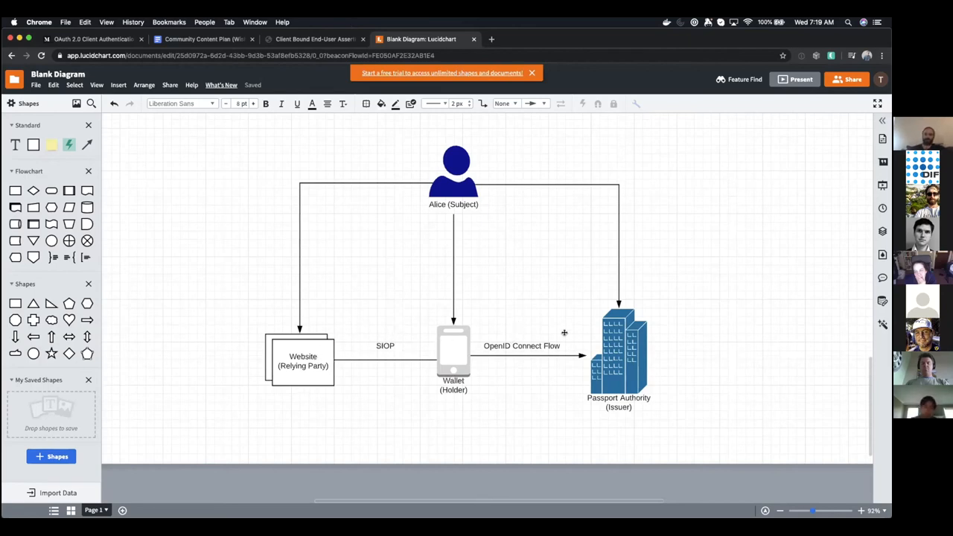
mouse_move(543, 334)
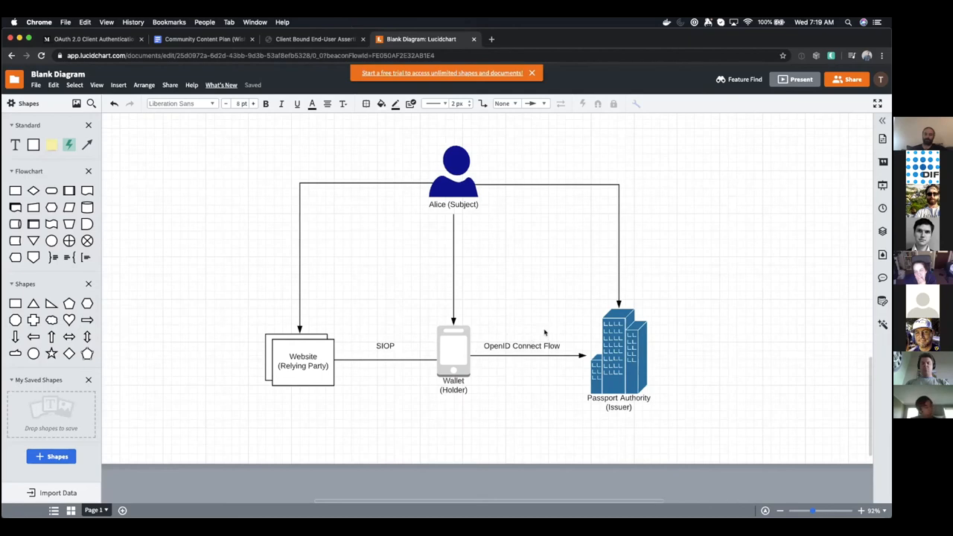
mouse_move(510, 320)
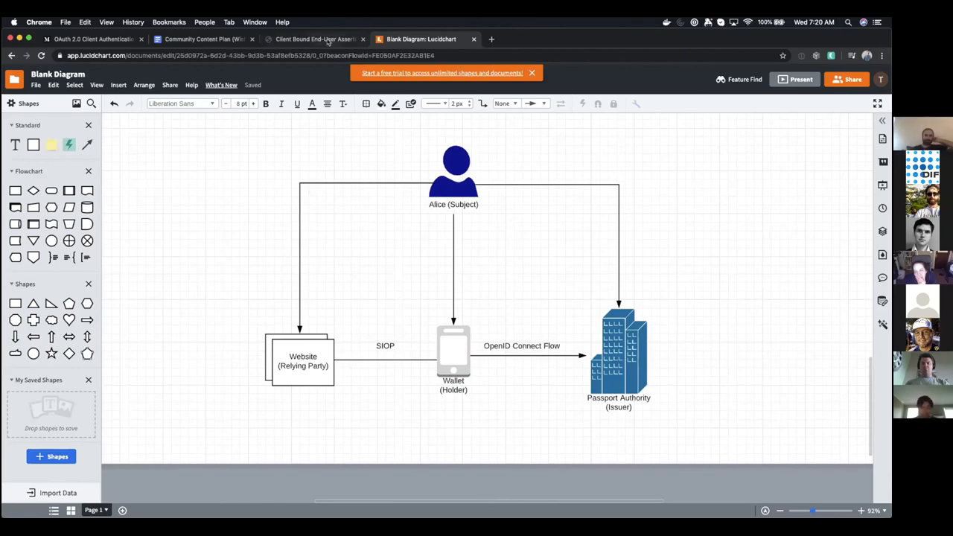
Show the Client Bound End-User Assertions spec's terminology and overview flow sketch.
click(316, 39)
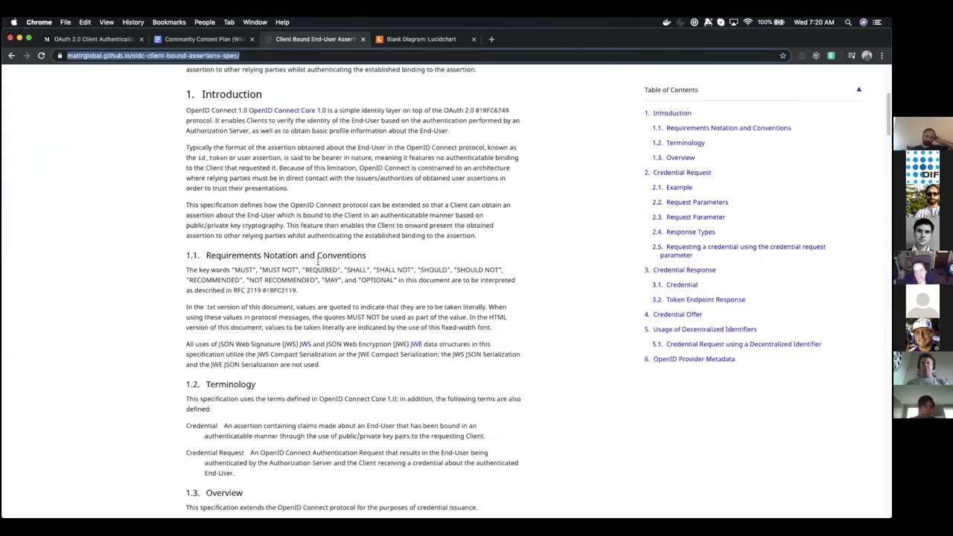
scroll(down, 3)
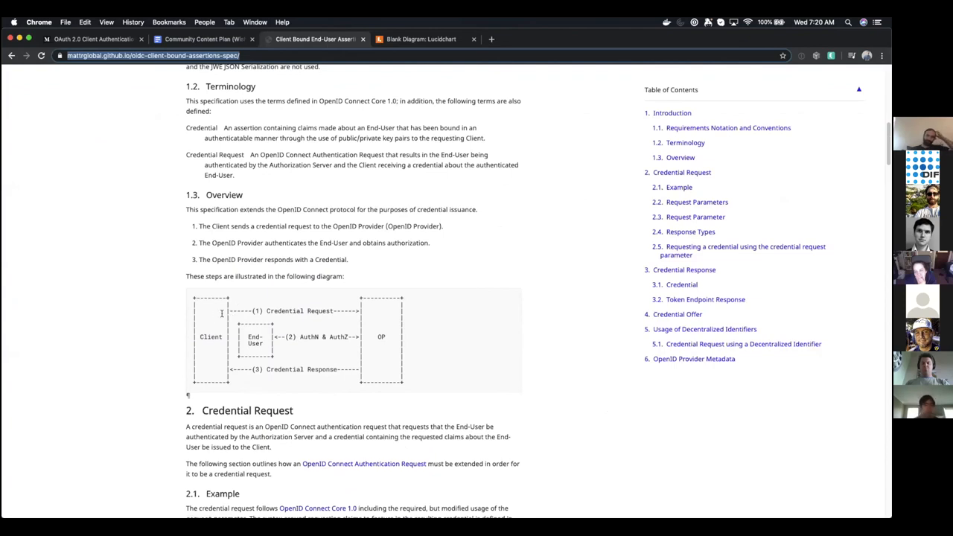
mouse_move(374, 329)
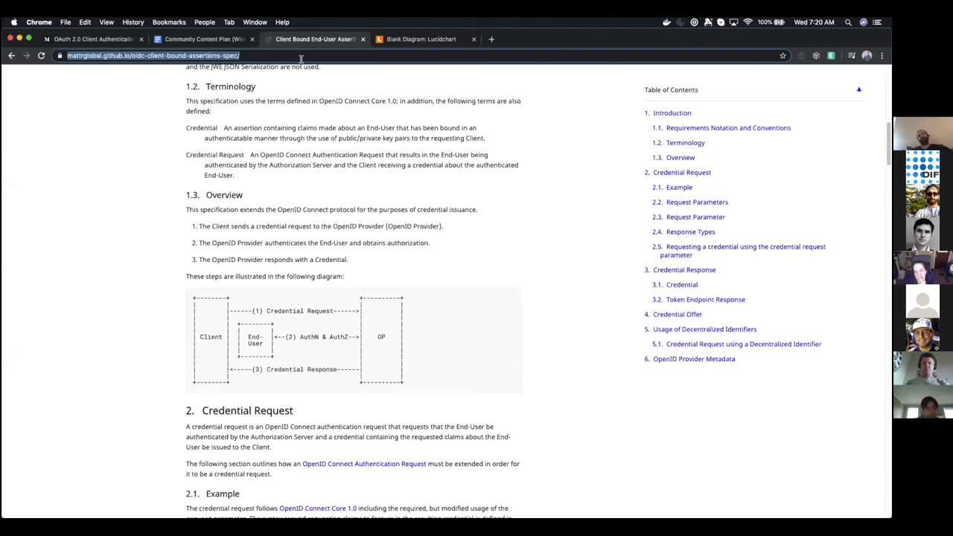
mouse_move(313, 223)
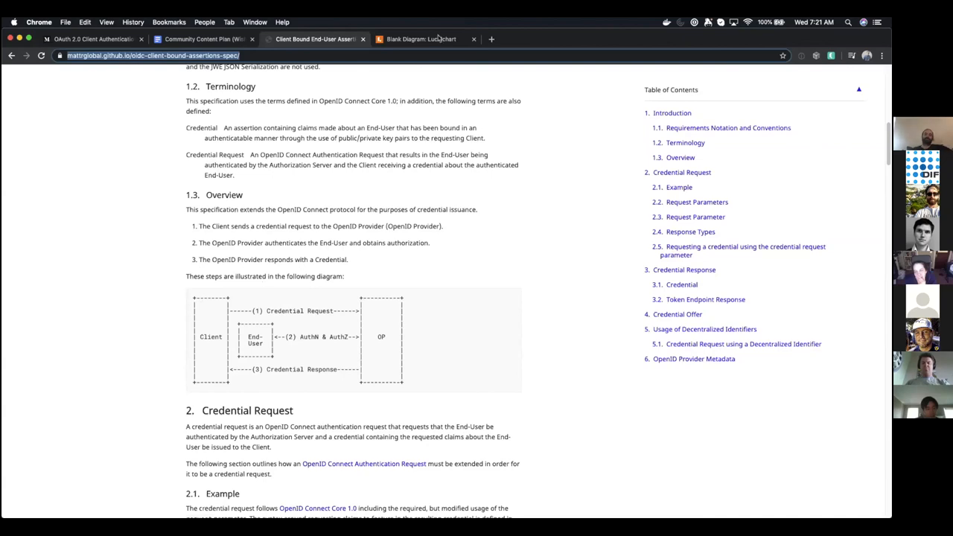
Revisit the Lucidchart wallet flow diagram briefly, then return to the spec page.
click(420, 39)
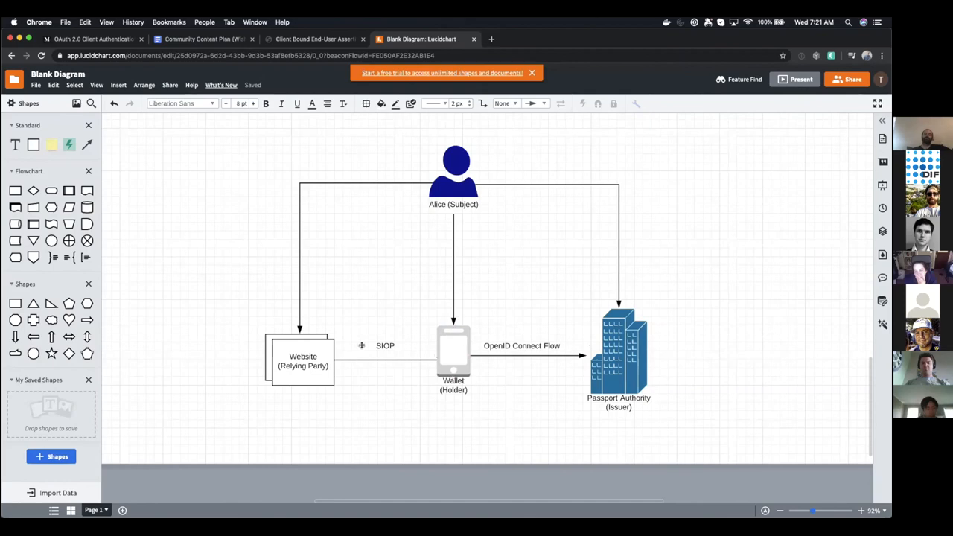
click(303, 362)
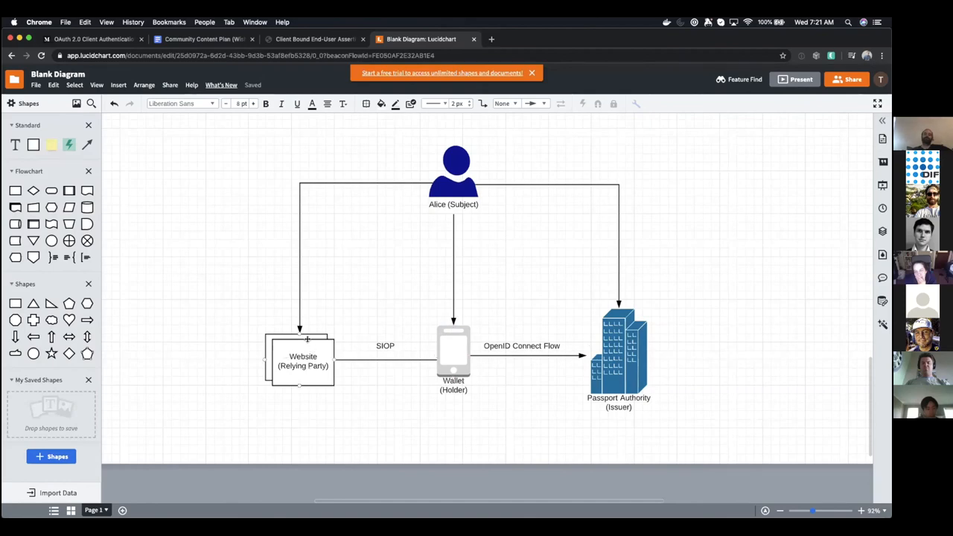
click(313, 38)
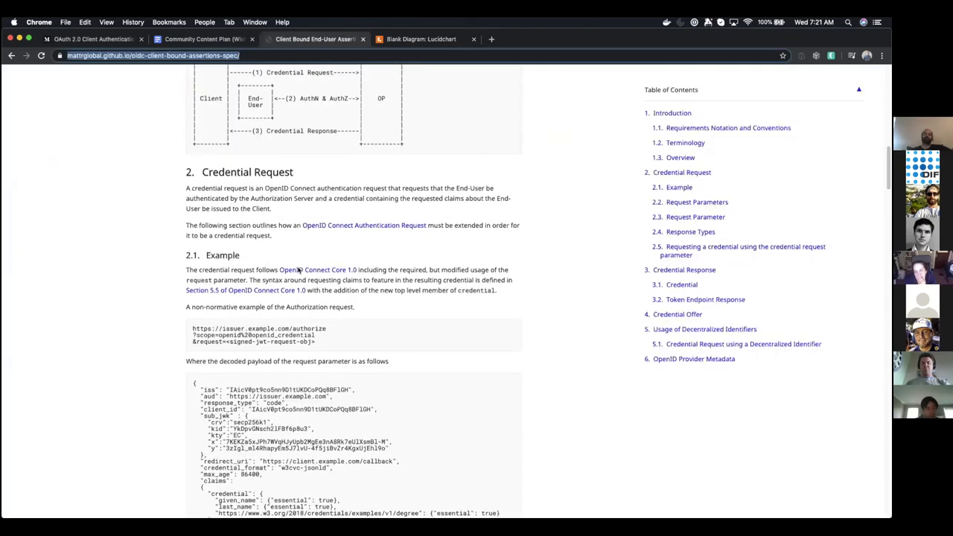
Scroll through the Credential Request and credential examples to the DID request example.
scroll(down, 3)
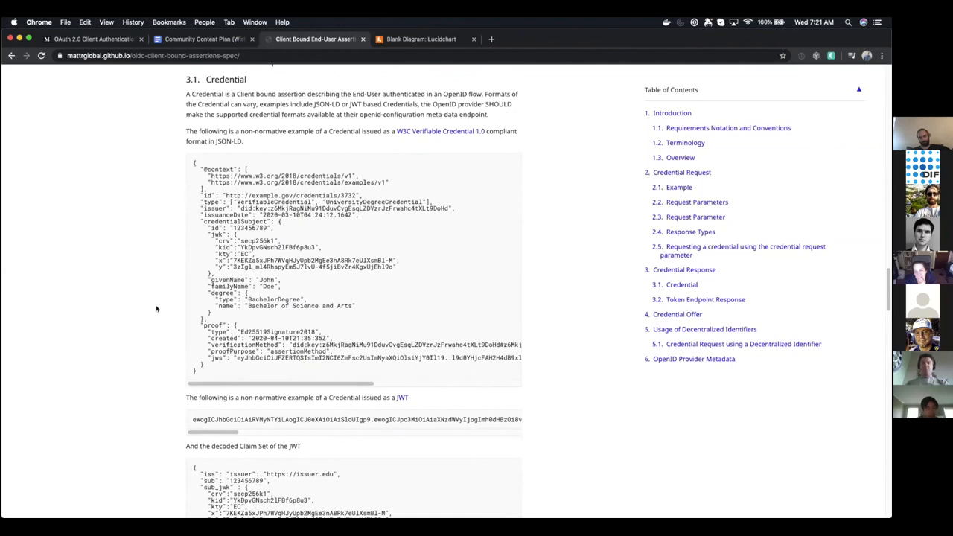
scroll(down, 3)
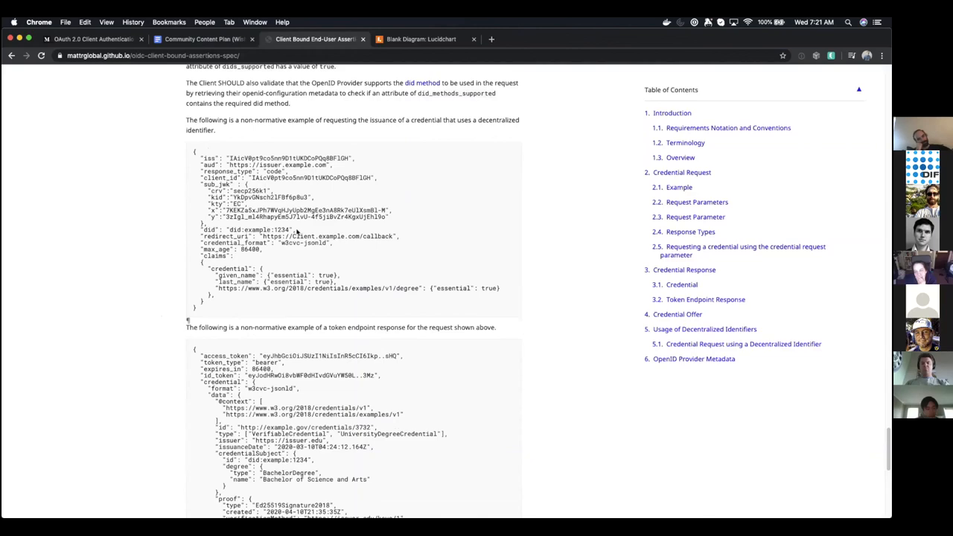
Review the section 5.1 DID request example and select its did field.
scroll(up, 3)
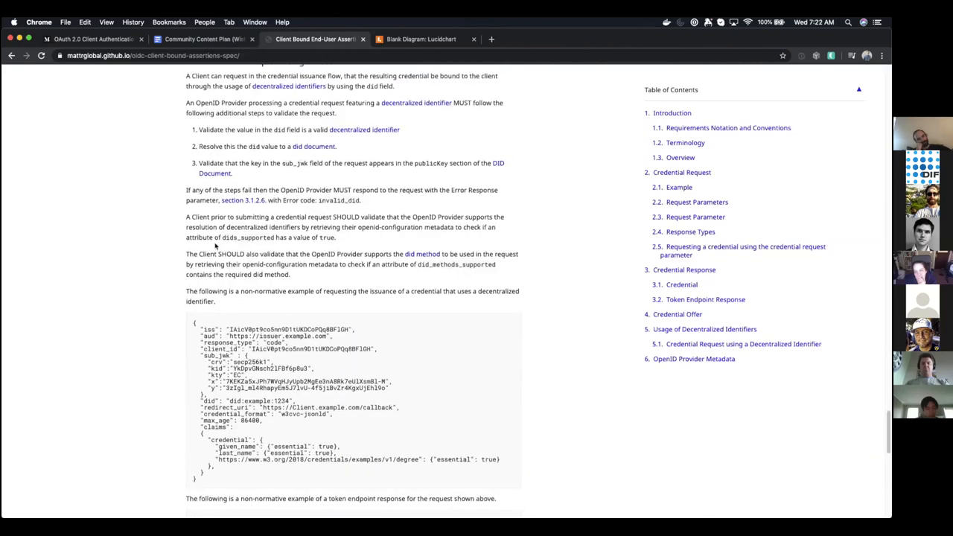
scroll(down, 3)
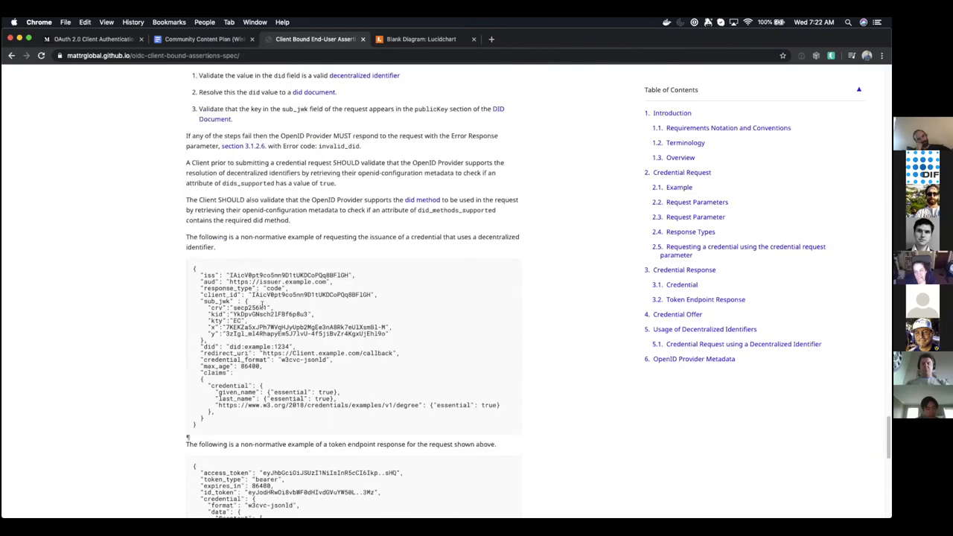
mouse_move(301, 342)
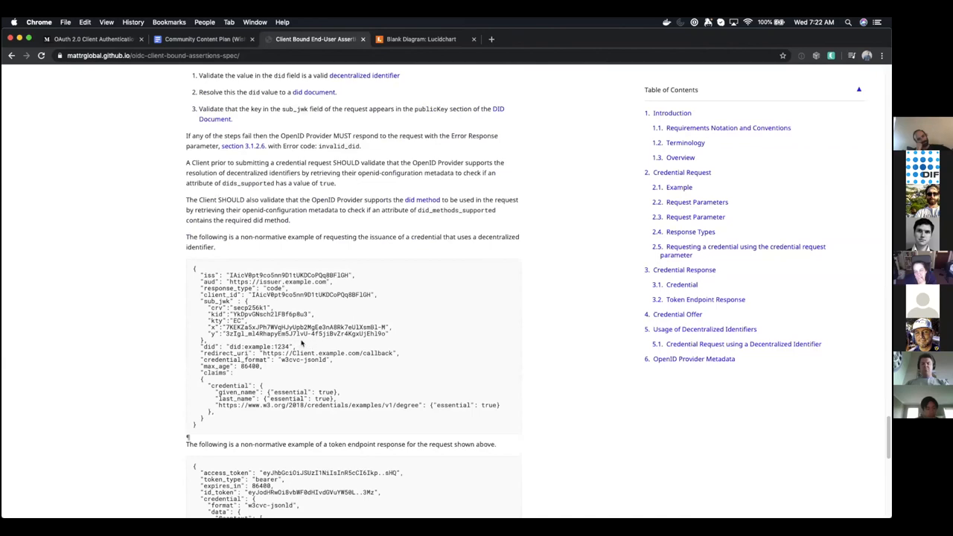
scroll(down, 3)
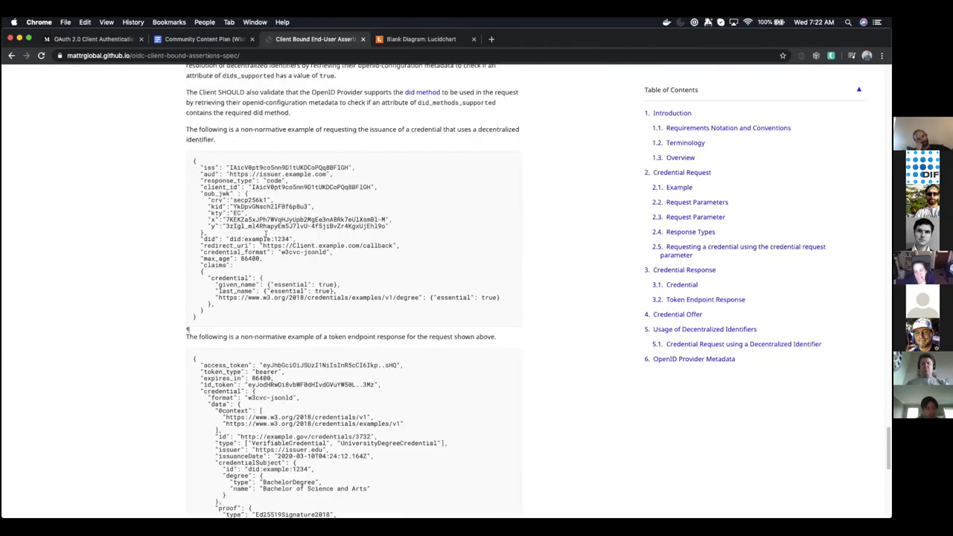
scroll(up, 3)
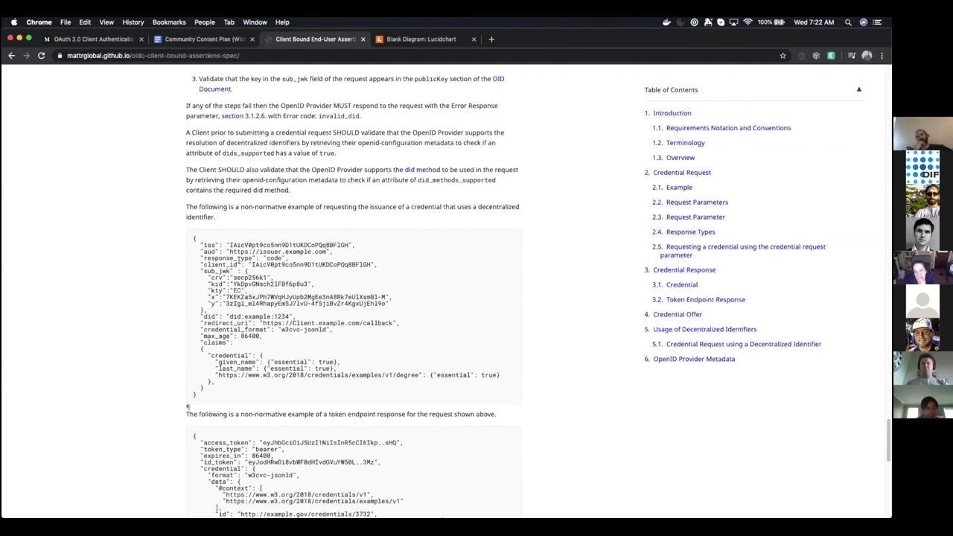
double_click(246, 315)
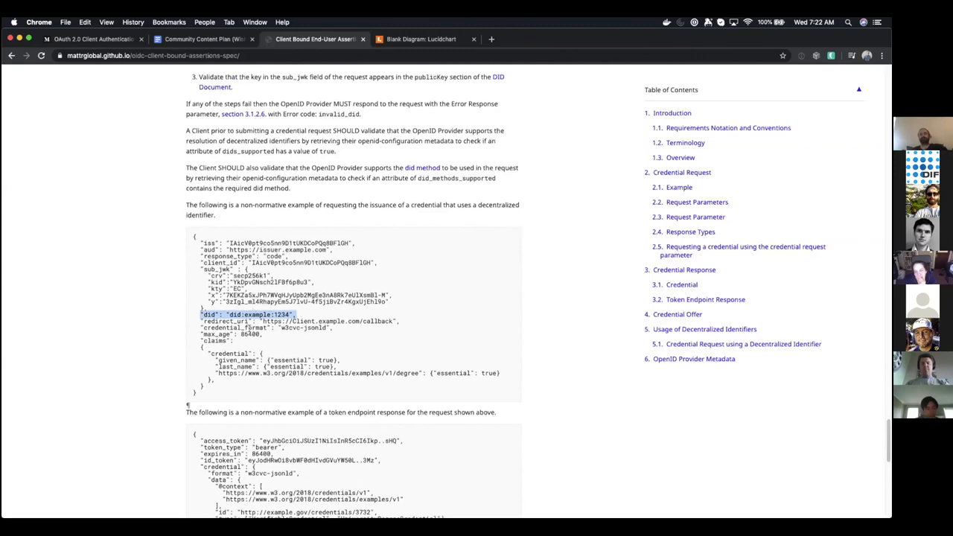
Highlight part of the token response example and move to the Credential Offer and DID usage sections.
scroll(down, 3)
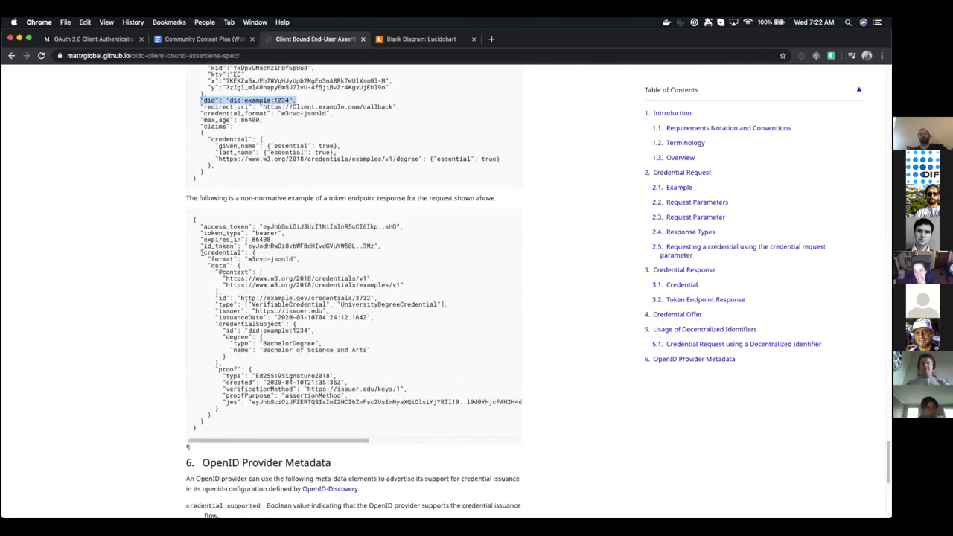
drag(201, 226, 216, 420)
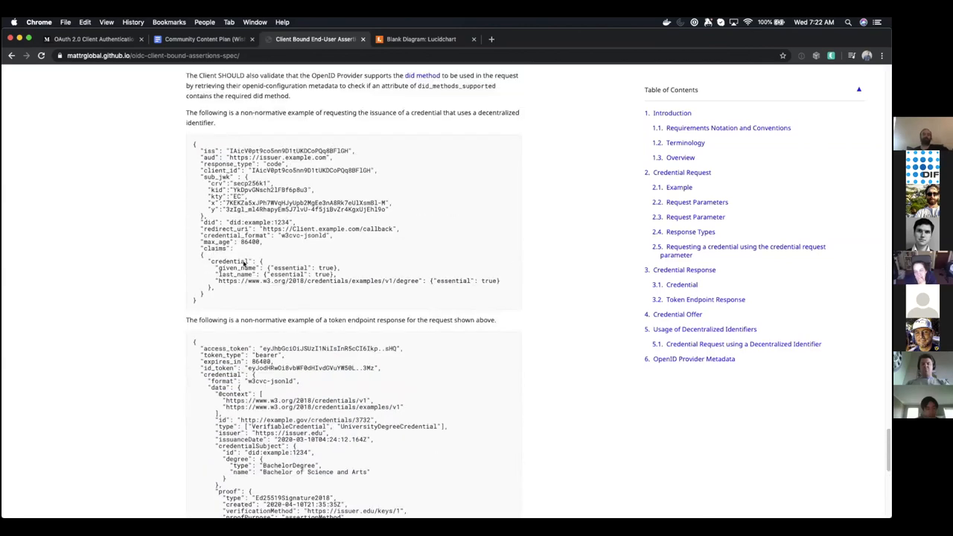
scroll(down, 3)
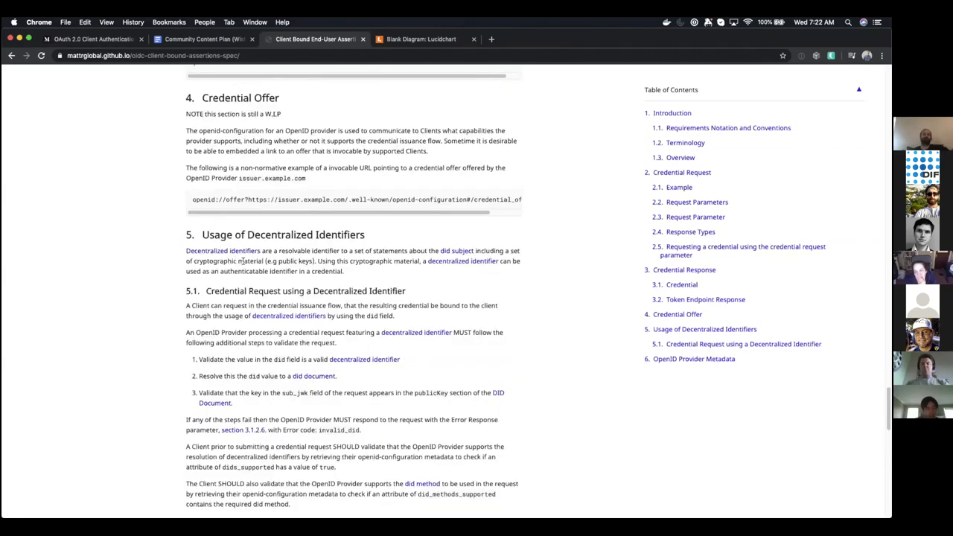